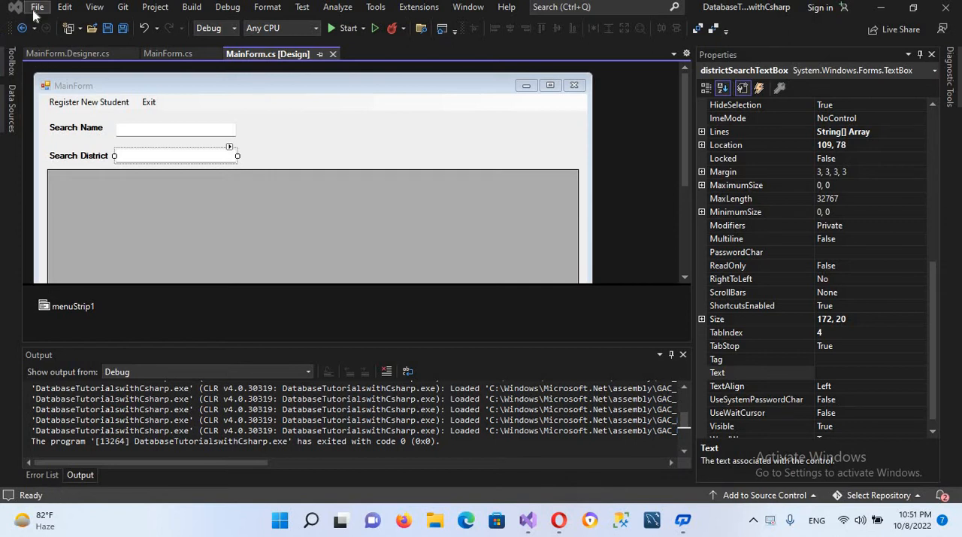
Step: Start a new Windows Forms App (.NET Framework) project and name it NumbersTextBox
click(36, 6)
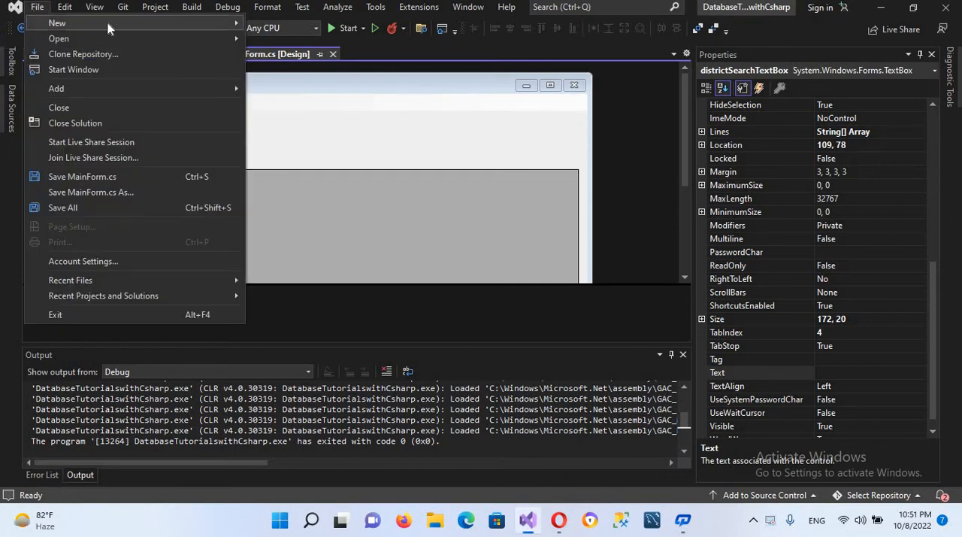
click(57, 22)
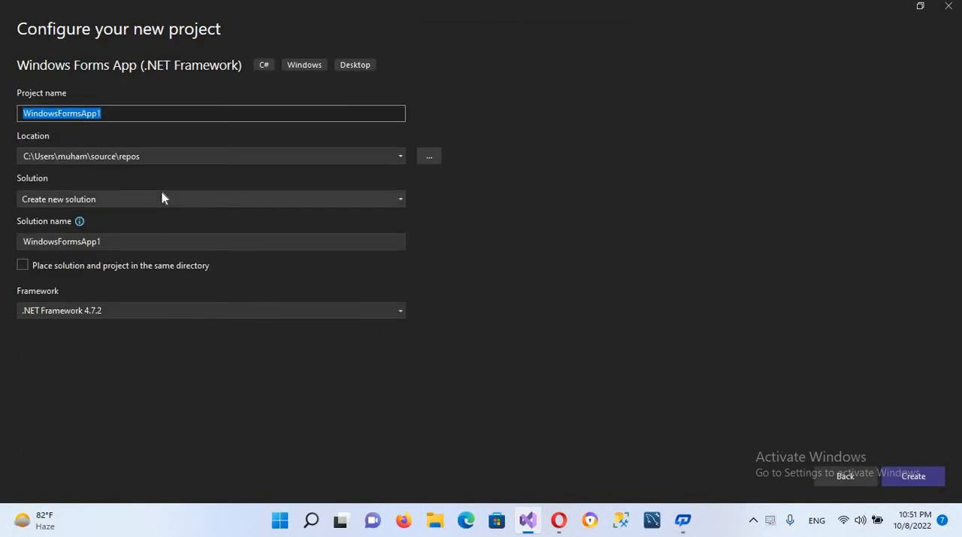
key(Delete)
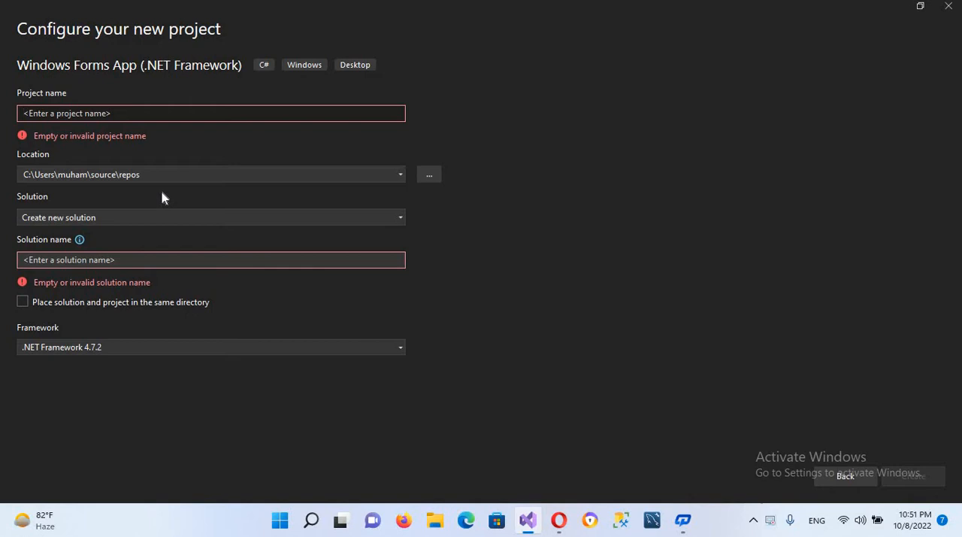
text(Numbert)
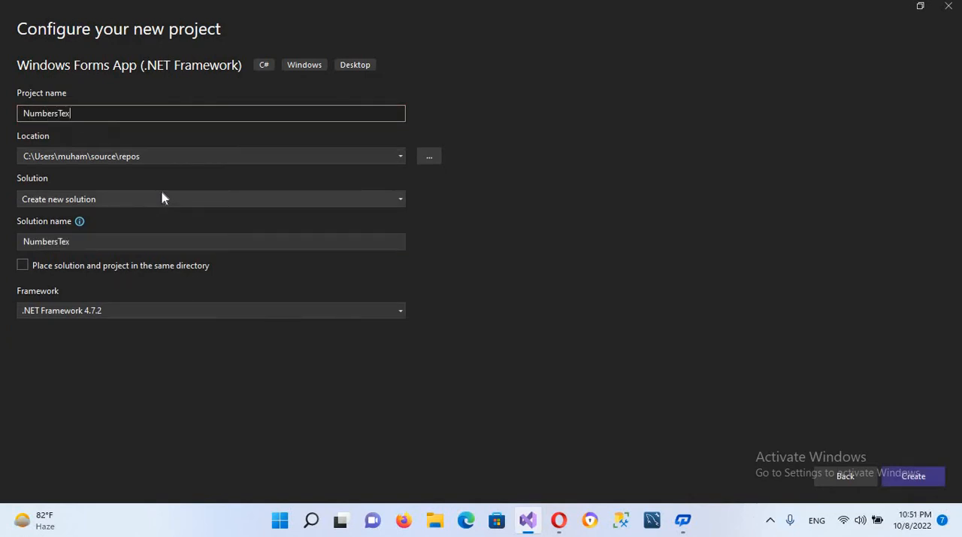
text(tBox)
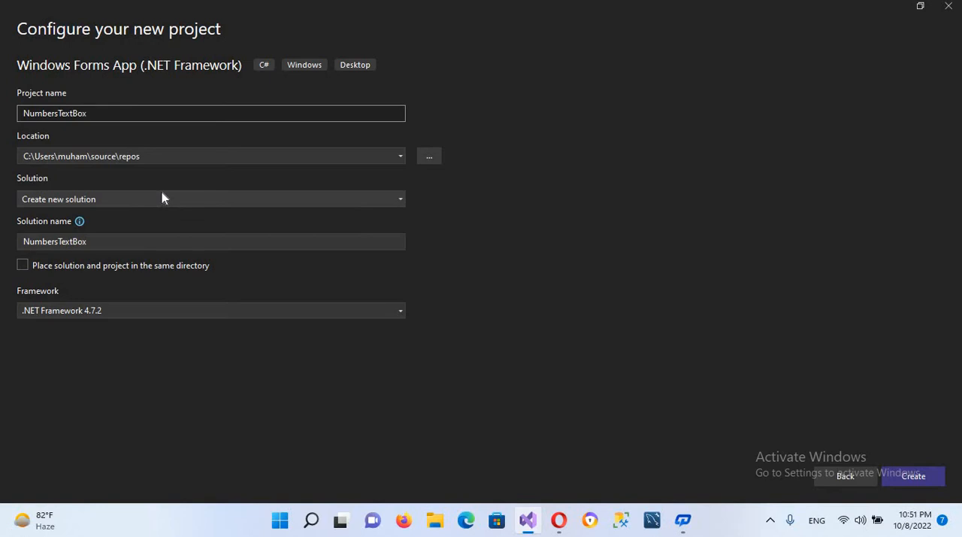
mouse_move(913, 476)
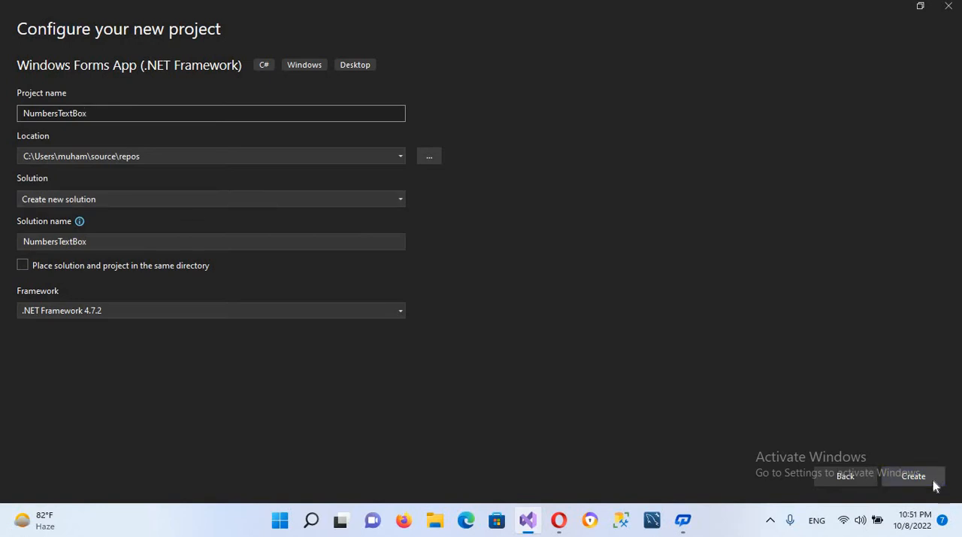
Step: Create the project, close the output pane and resize Form1 to about 492 by 306
click(913, 476)
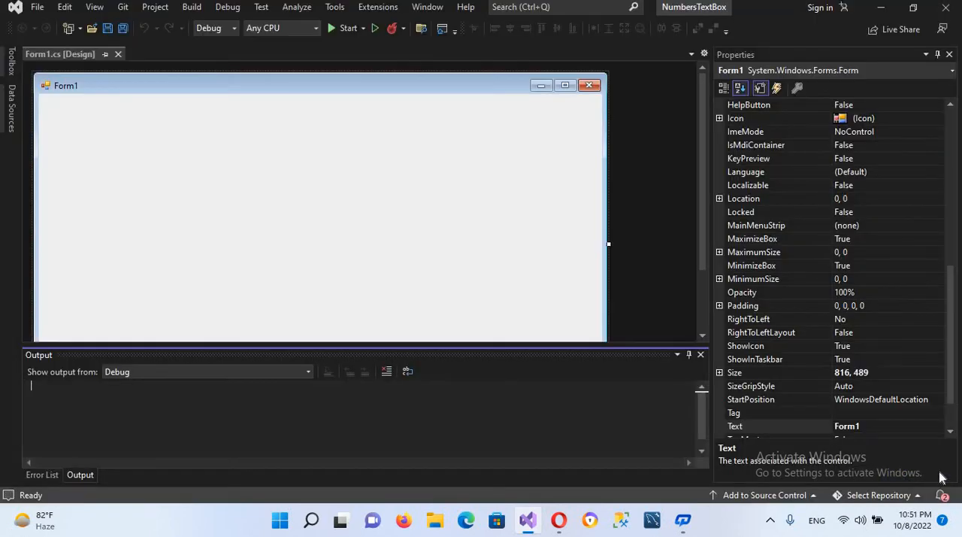
click(42, 475)
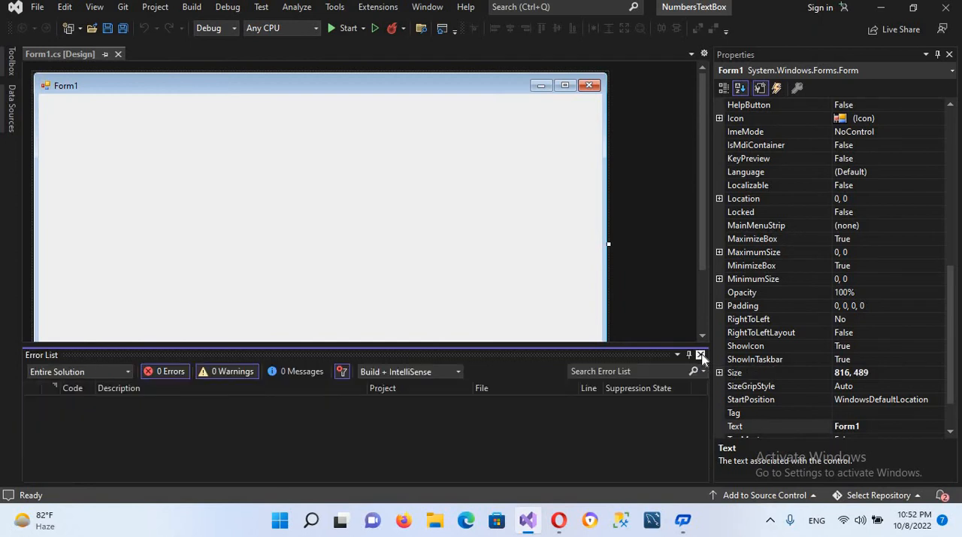
click(699, 355)
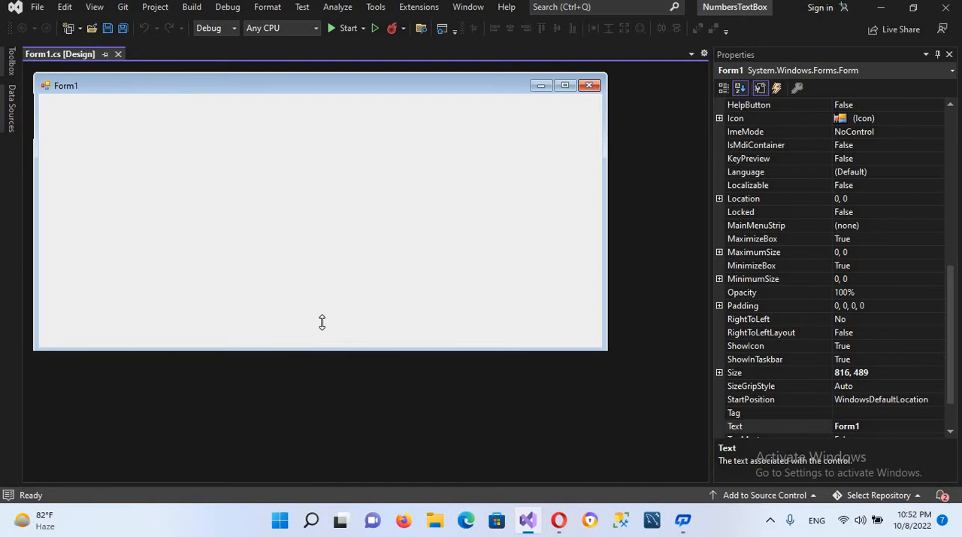
drag(320, 346, 320, 289)
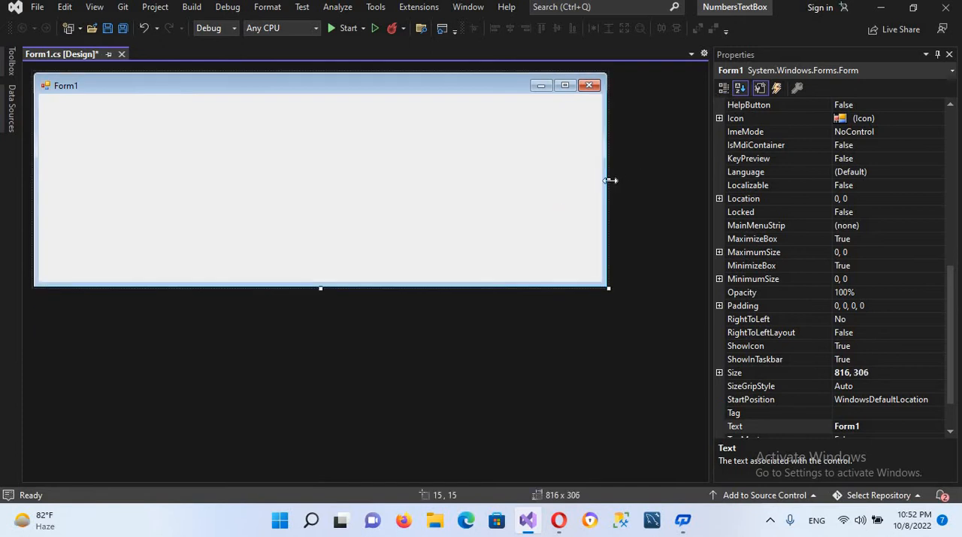
drag(609, 180, 376, 219)
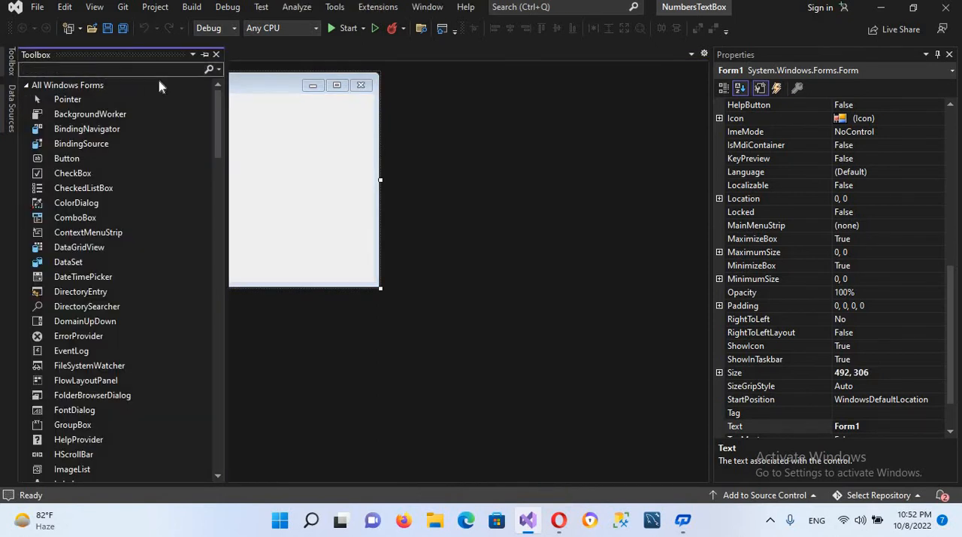
Step: Add a TextBox from the Toolbox to Form1 and widen it to 213 by 20
text(te)
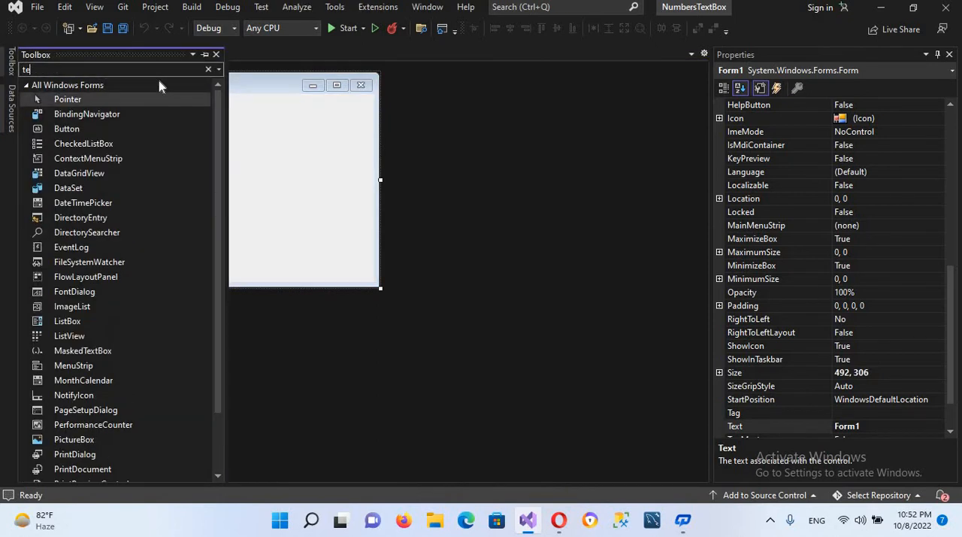
text(xt)
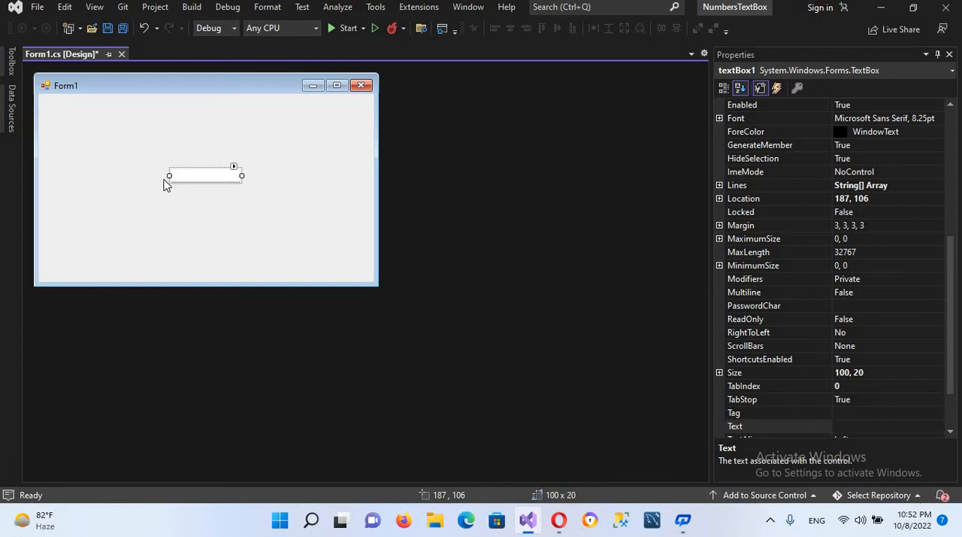
drag(169, 175, 108, 174)
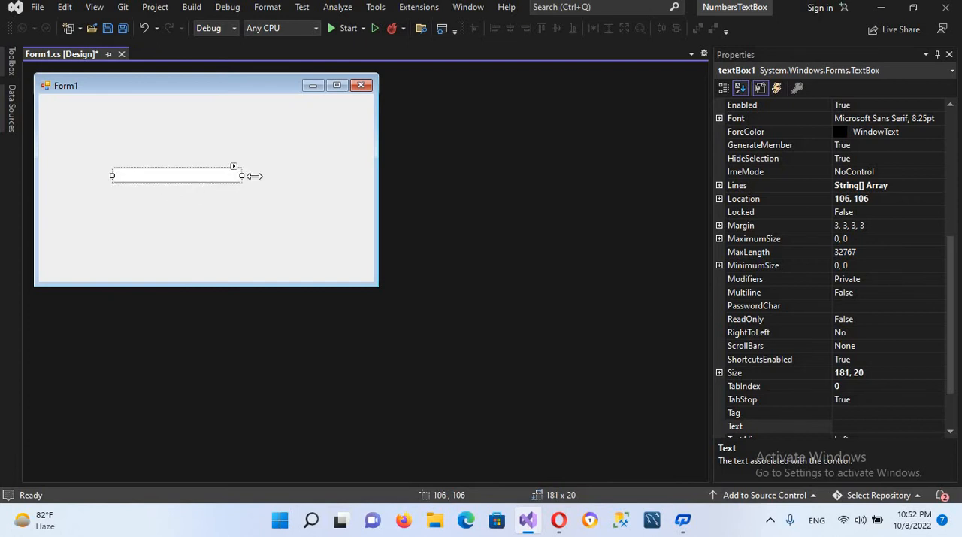
drag(241, 176, 269, 176)
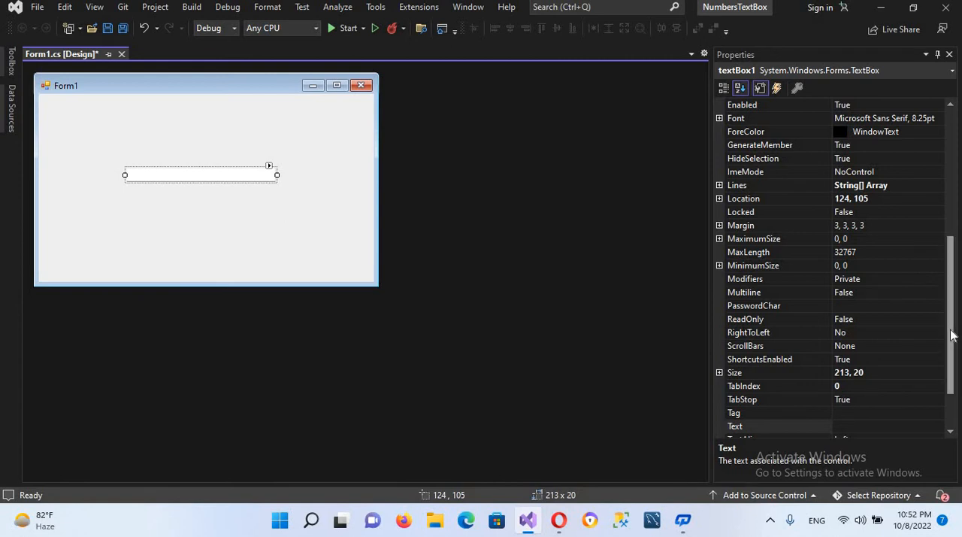
scroll(up, 3)
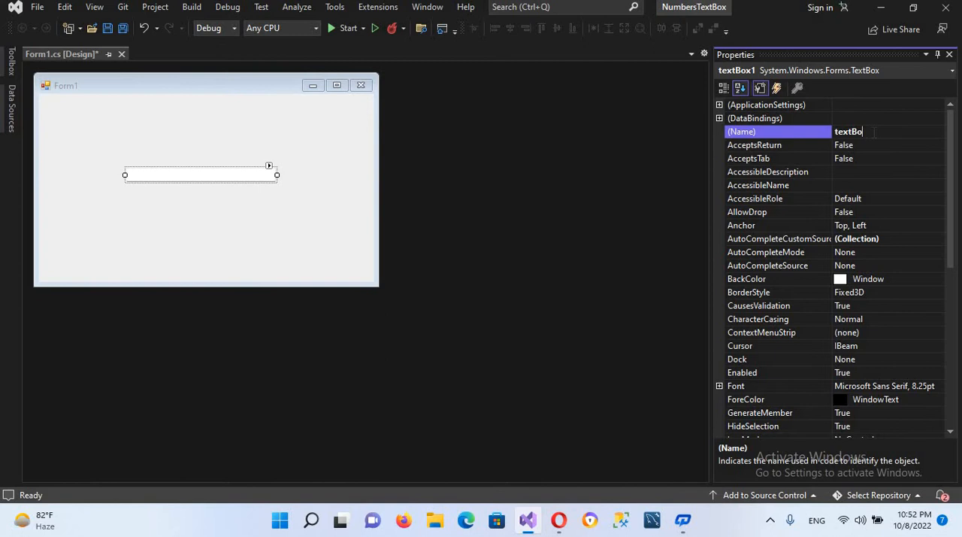
Step: Rename the text box to numberTextBox in its Properties
text(numberTex)
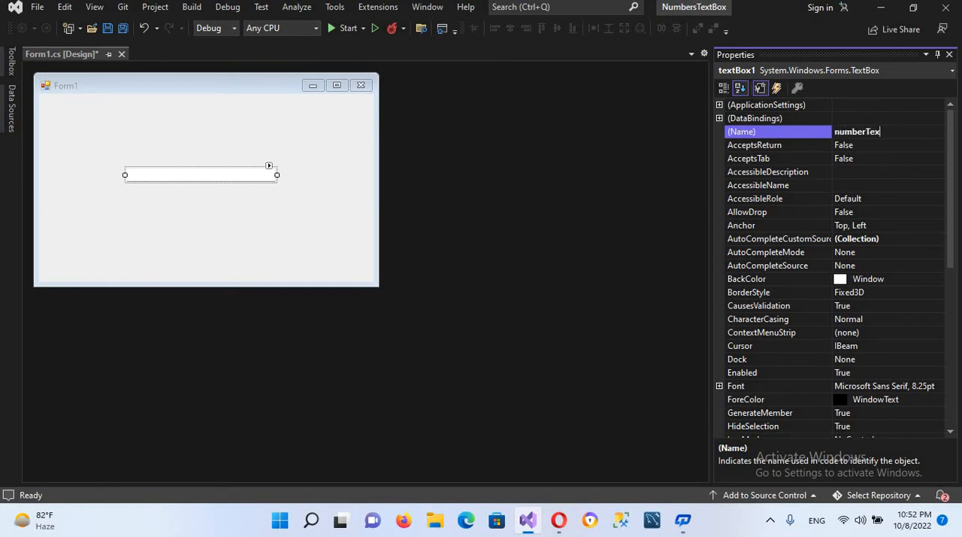
text(tBox)
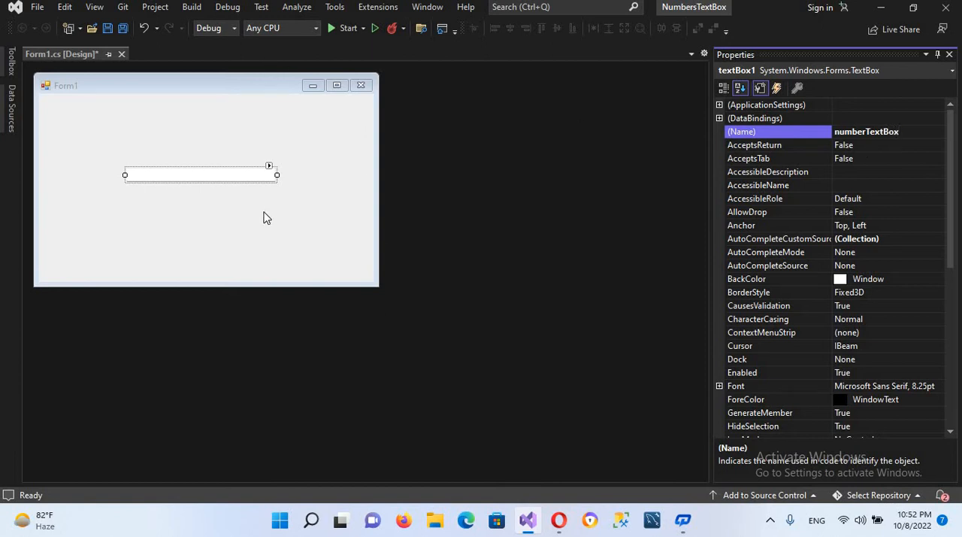
click(202, 174)
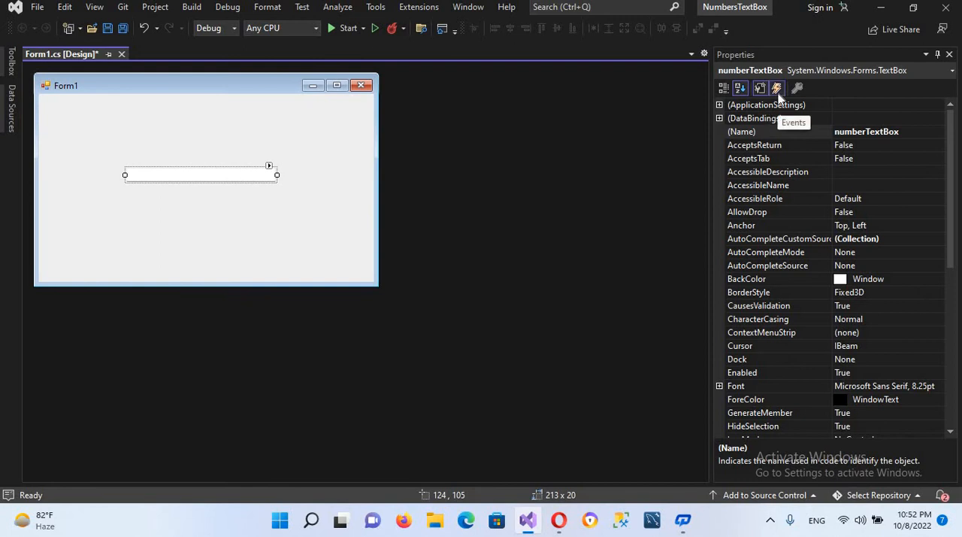
Step: Generate an empty numberTextBox_KeyPress handler from the Events list
click(776, 87)
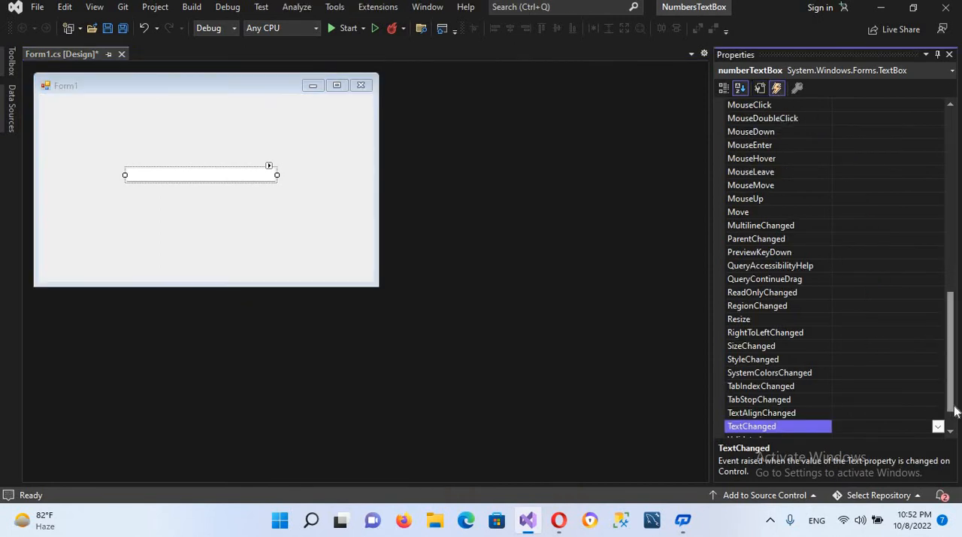
scroll(up, 3)
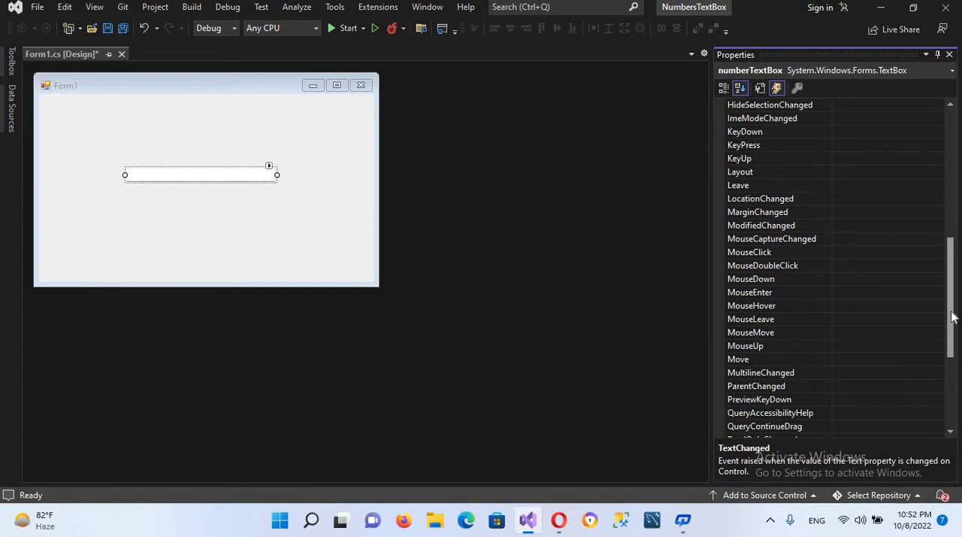
scroll(up, 3)
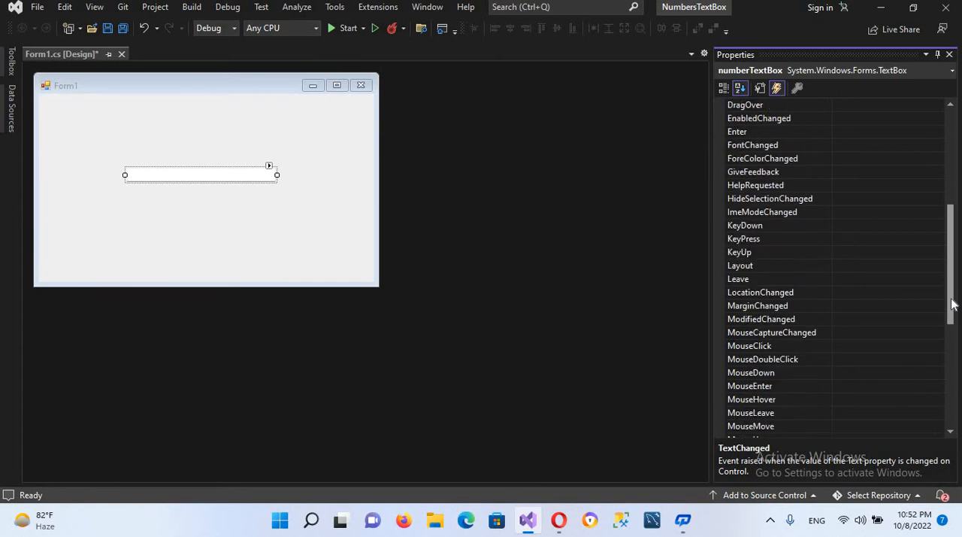
scroll(up, 3)
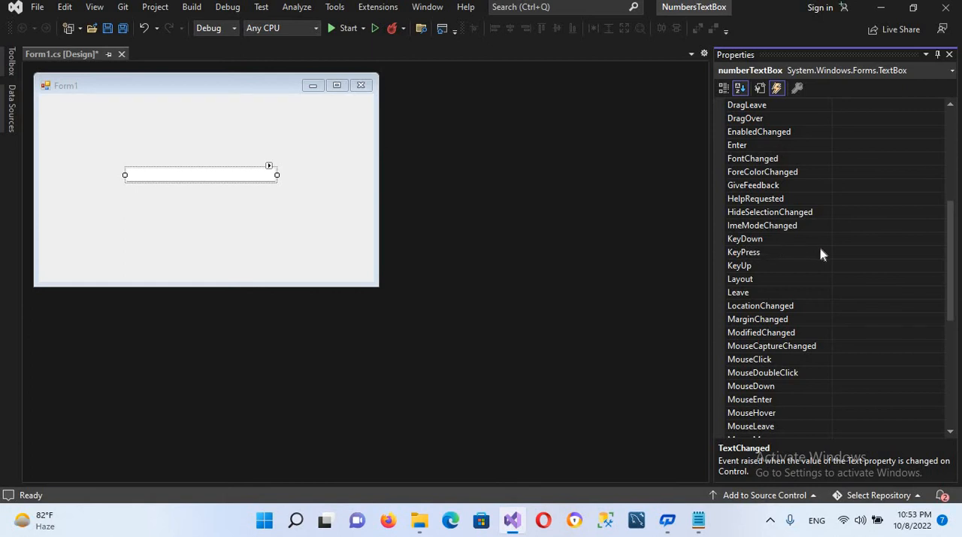
mouse_move(851, 259)
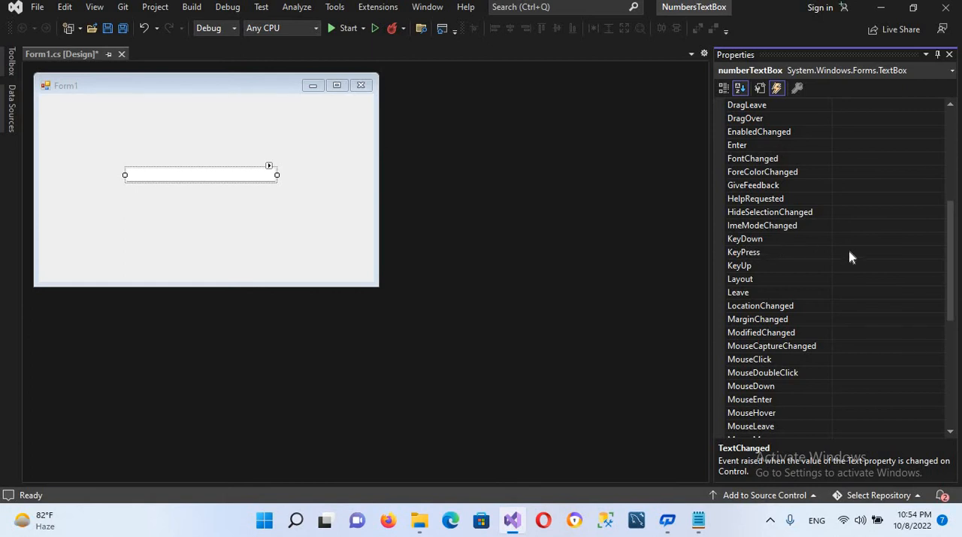
double_click(743, 253)
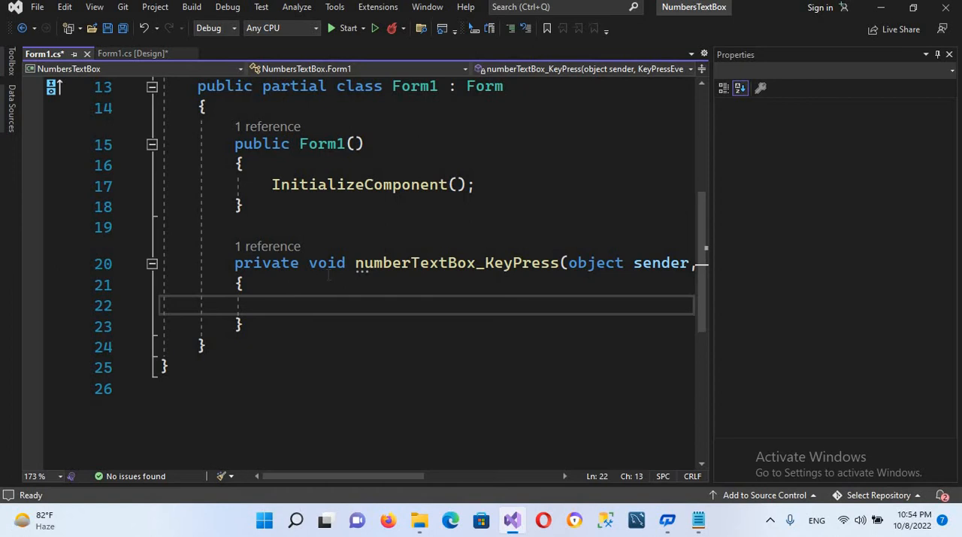
Step: Begin the if condition with !char.IsControl(e.KeyChar)
text(if()
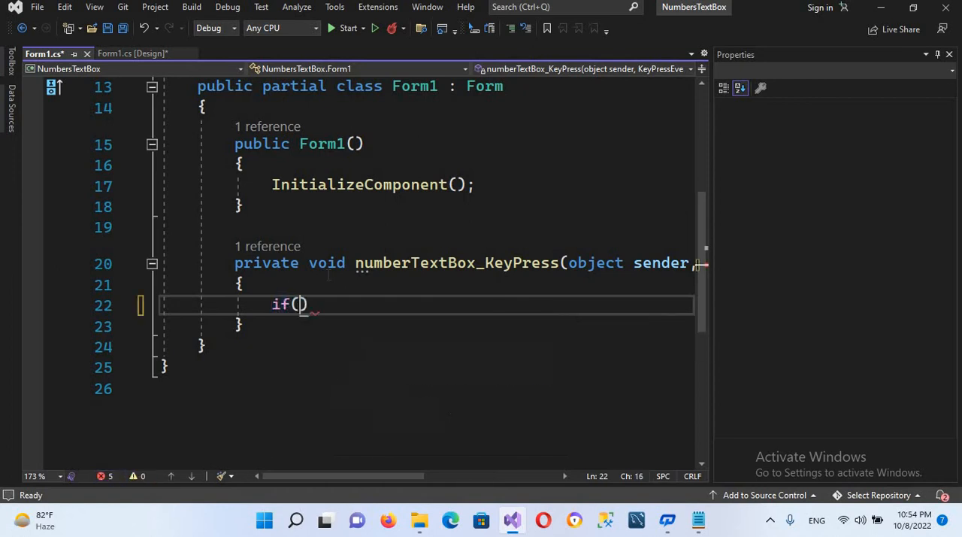
text(!)
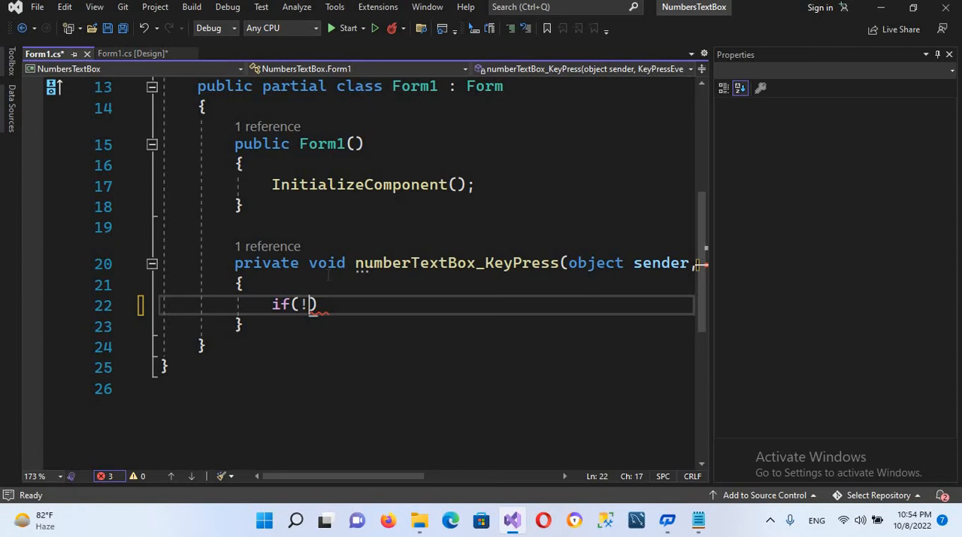
text(char.)
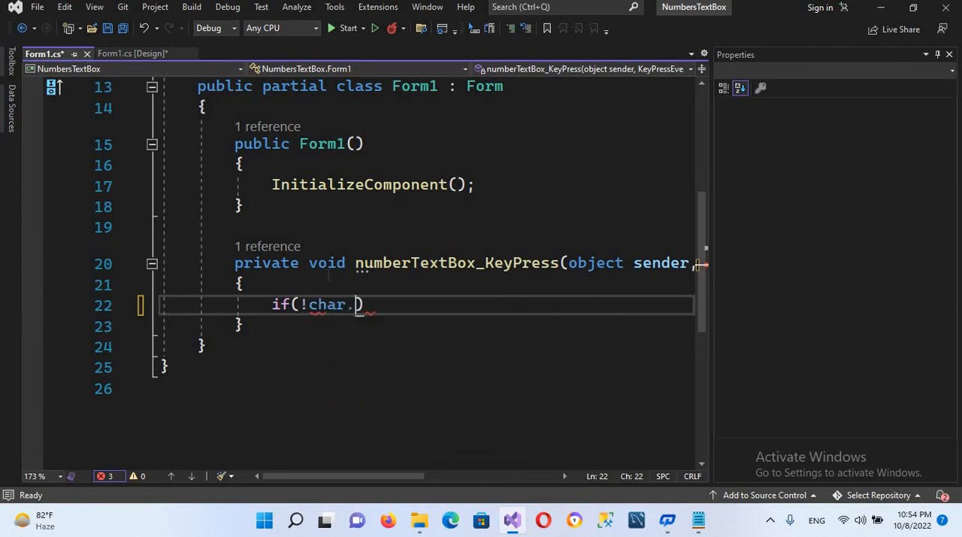
text(i)
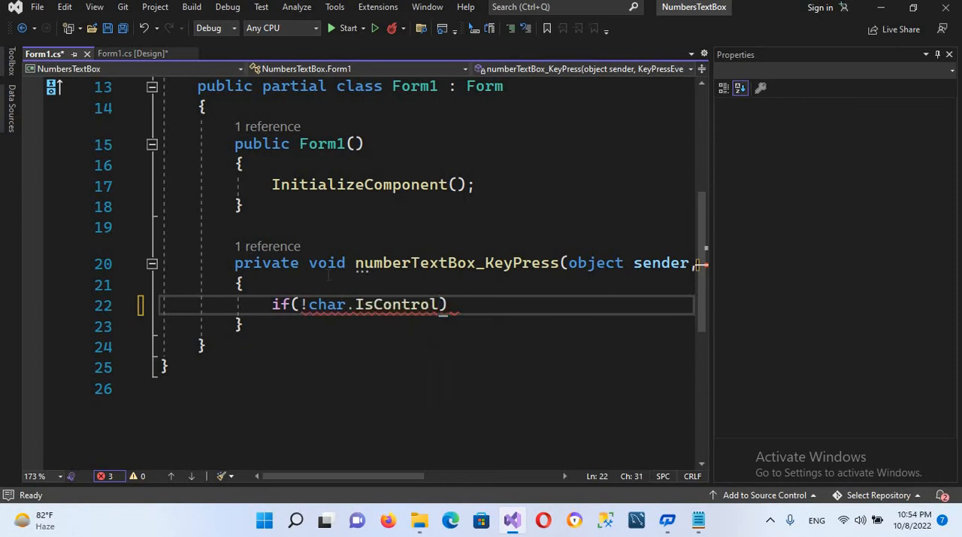
text(())
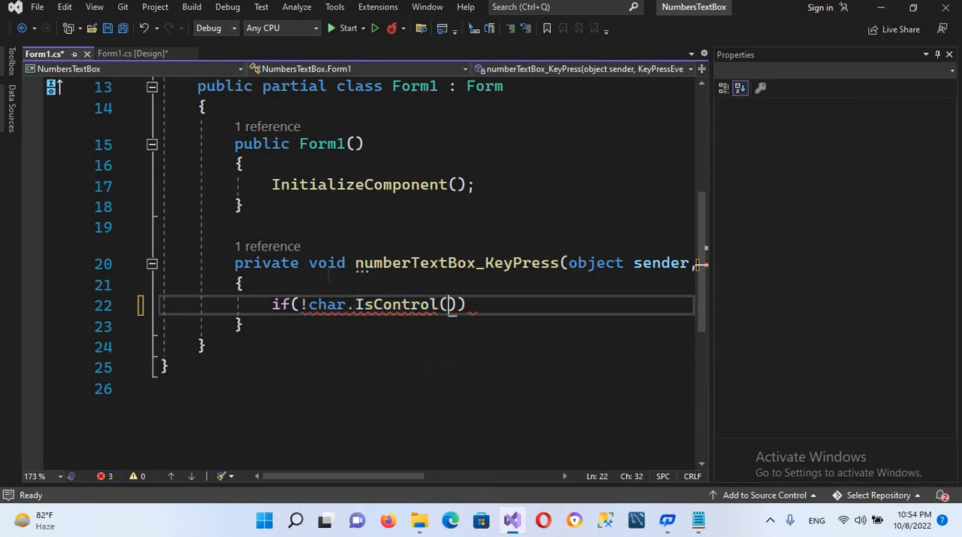
text(e)
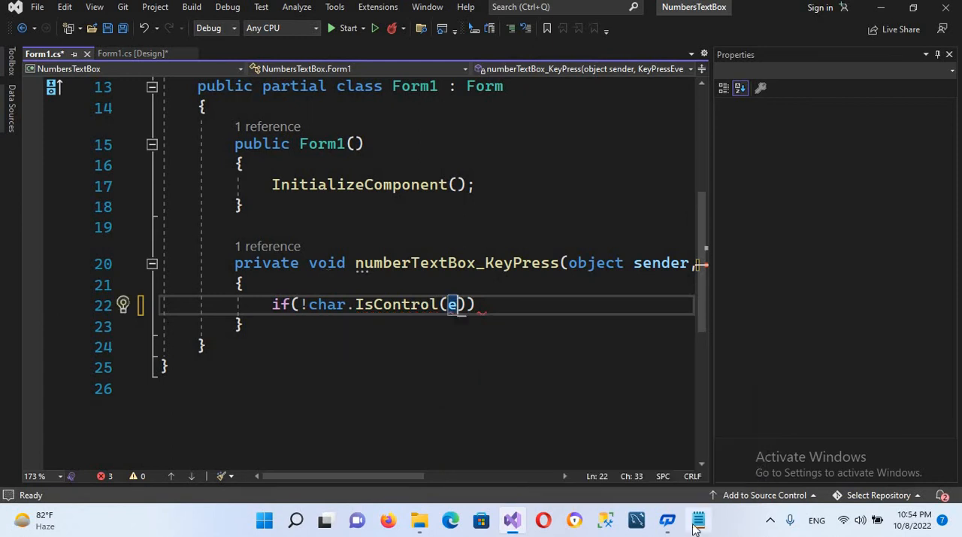
text(.ke)
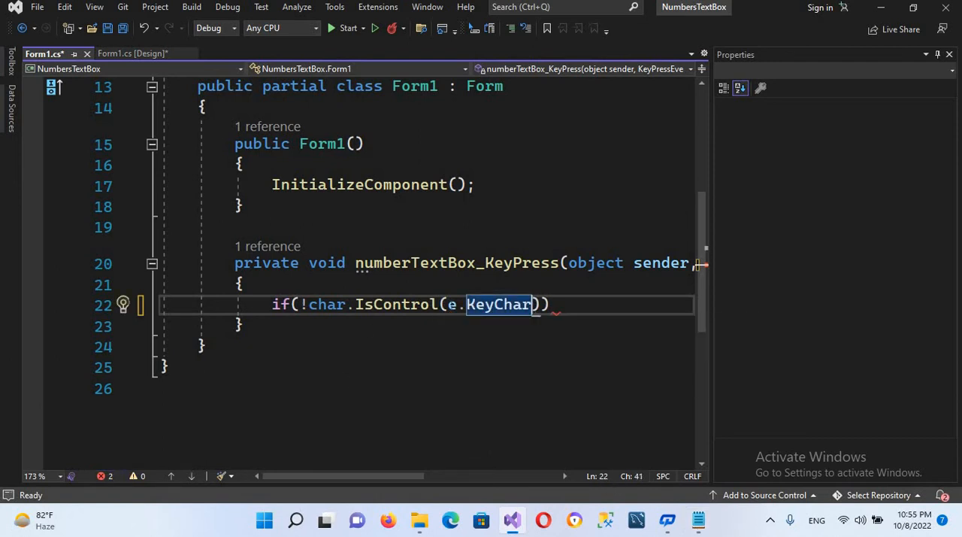
mouse_move(499, 303)
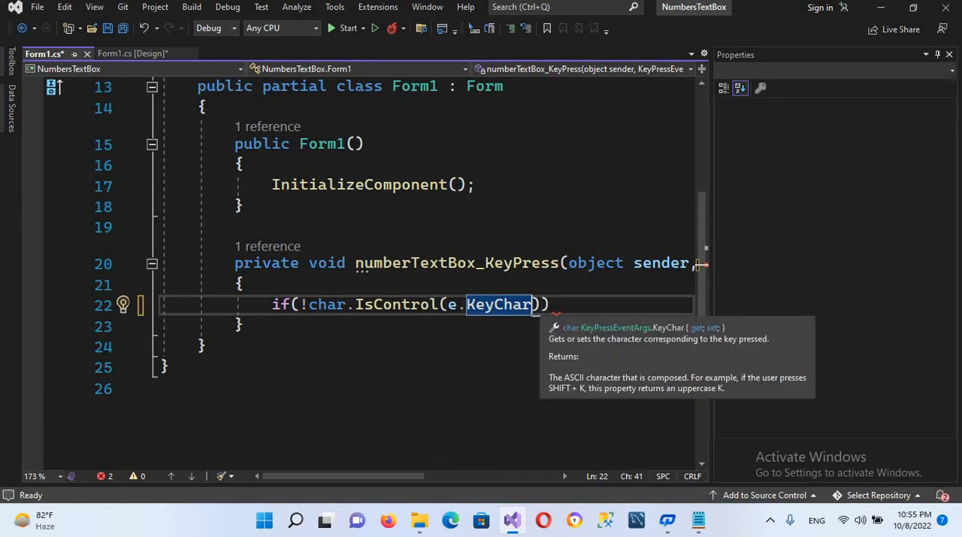
text())
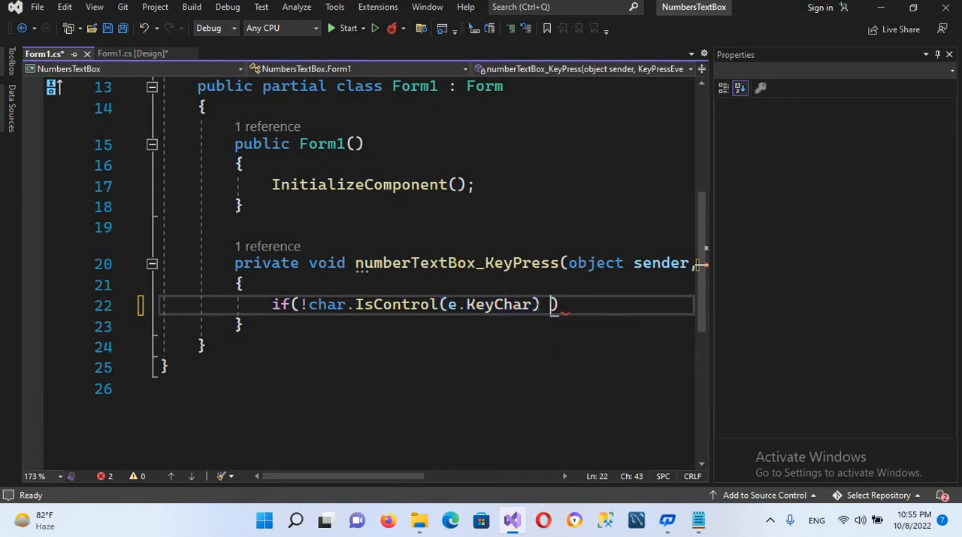
Step: Extend the condition with && !char.IsDigit(e.KeyChar)
text(&&)
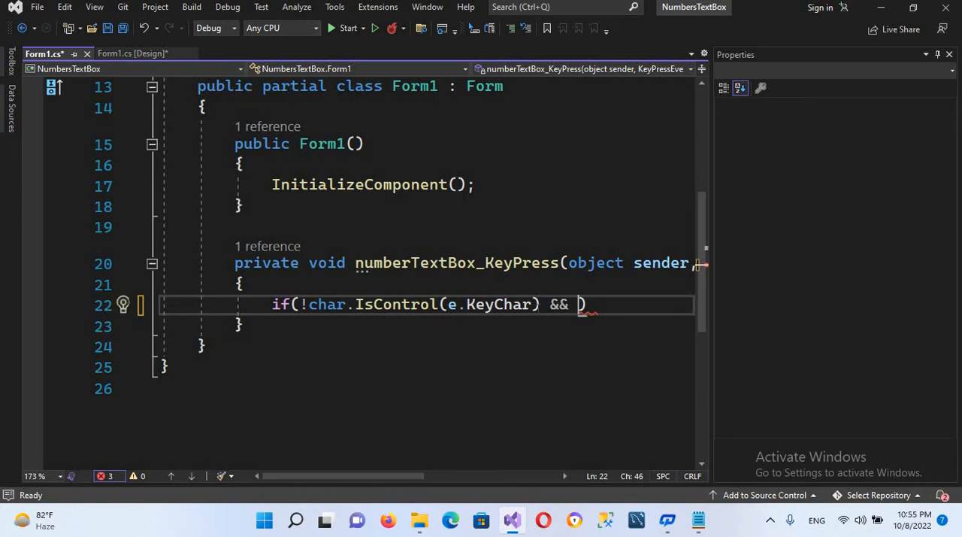
text(!cha)
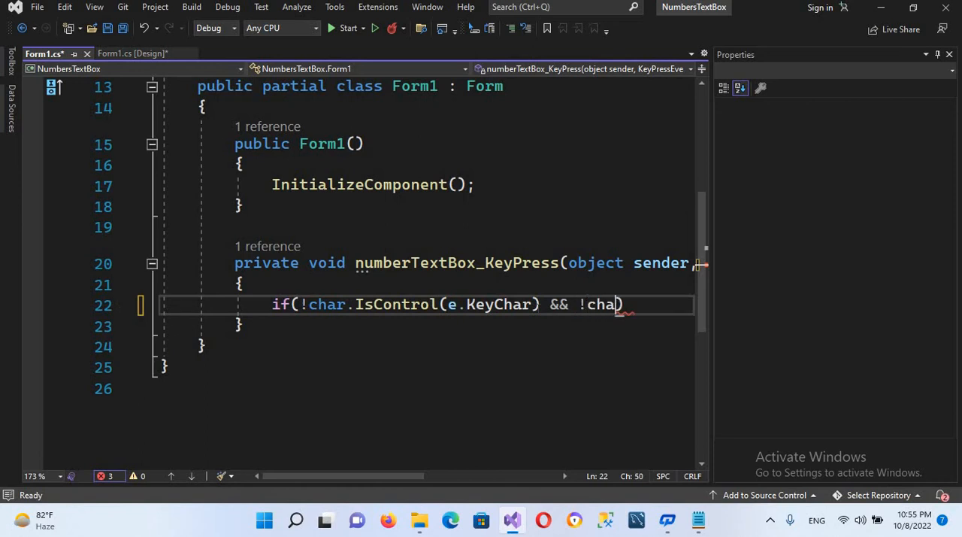
text(.)
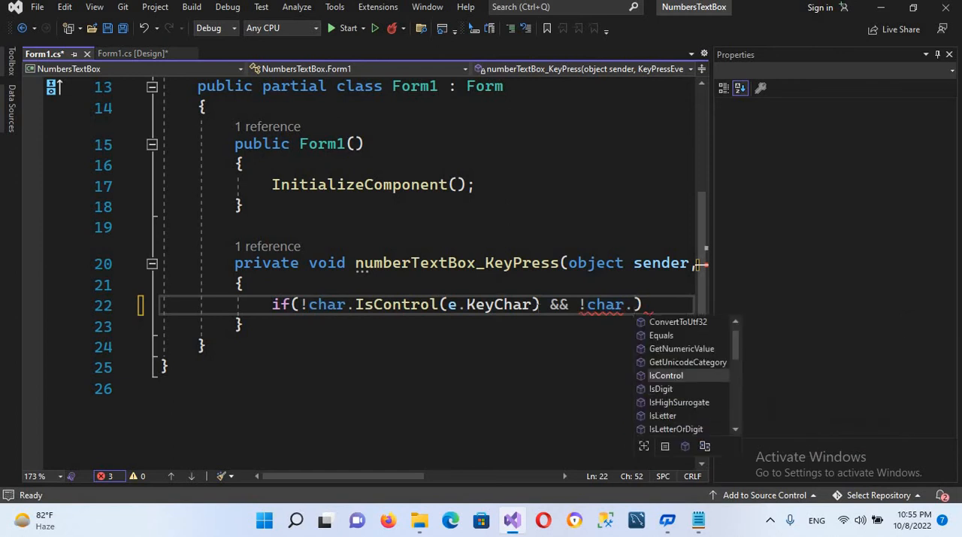
text(is)
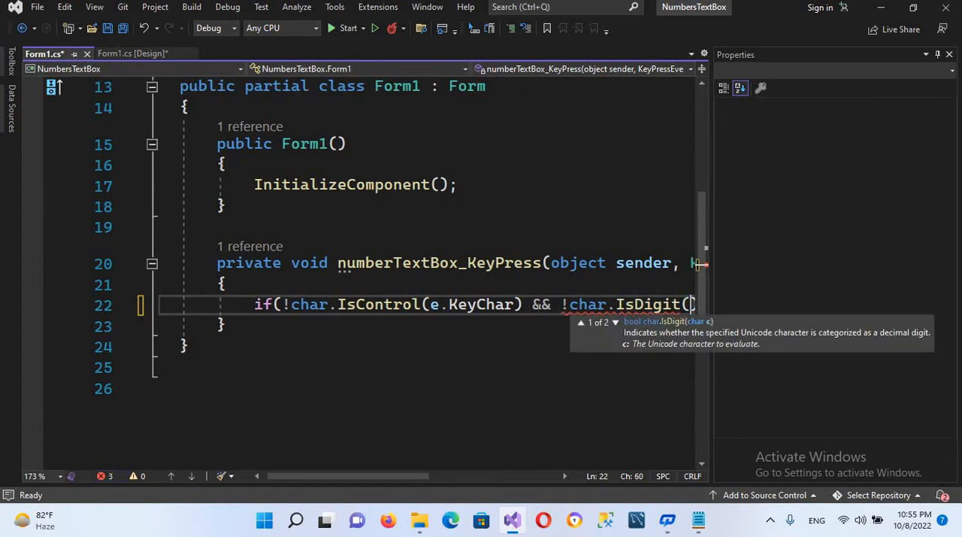
text(e.KeyChar)))
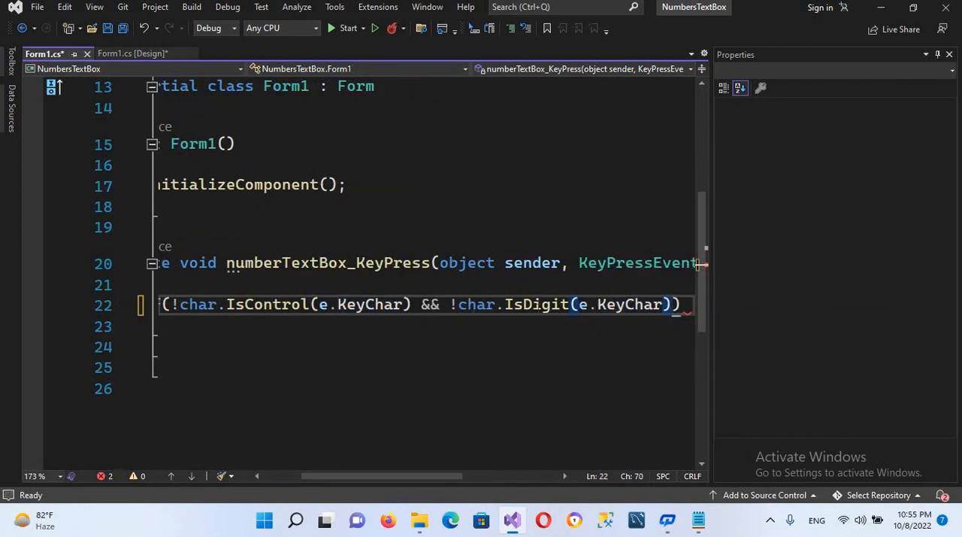
Step: Finish the condition with && (e.KeyChar != '.') and its braces
text(&&  ))
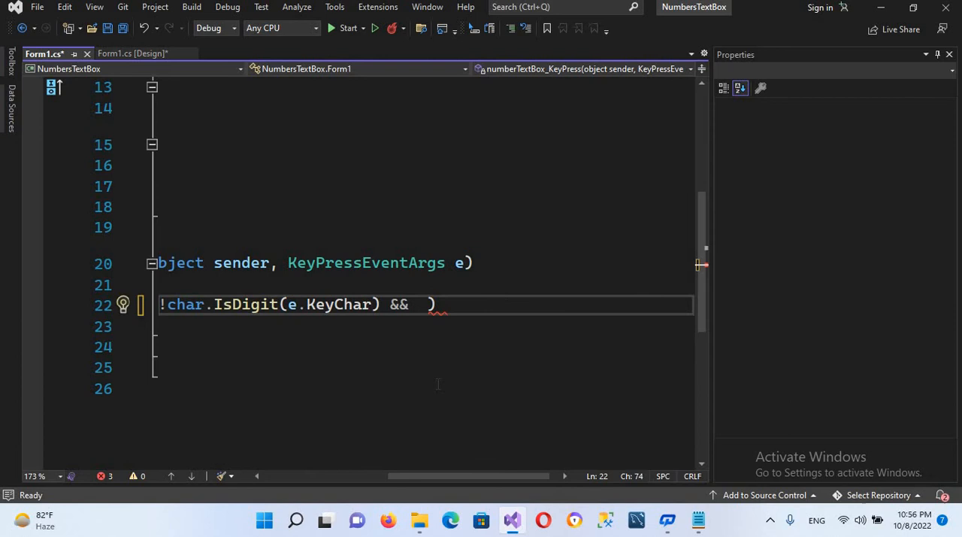
text(())
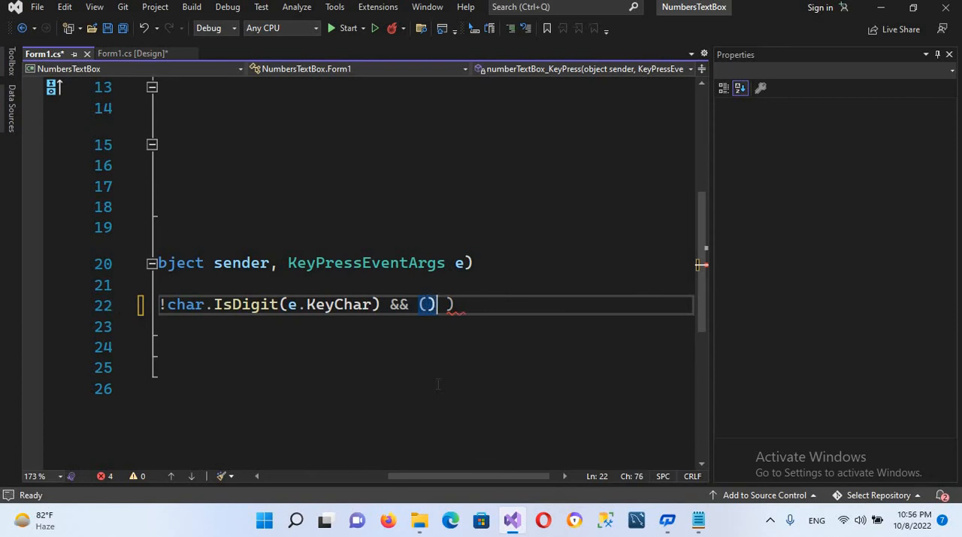
text(e)
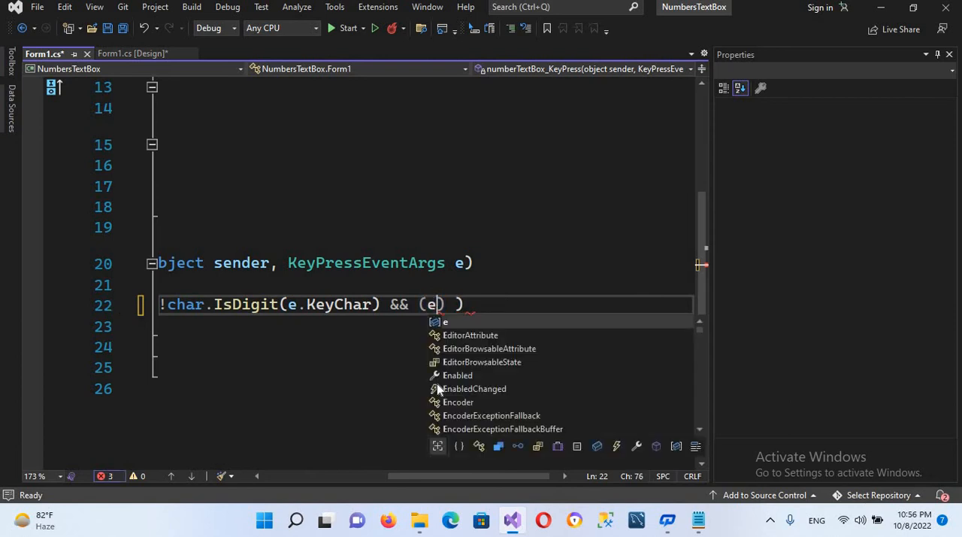
text(.KeyChar)
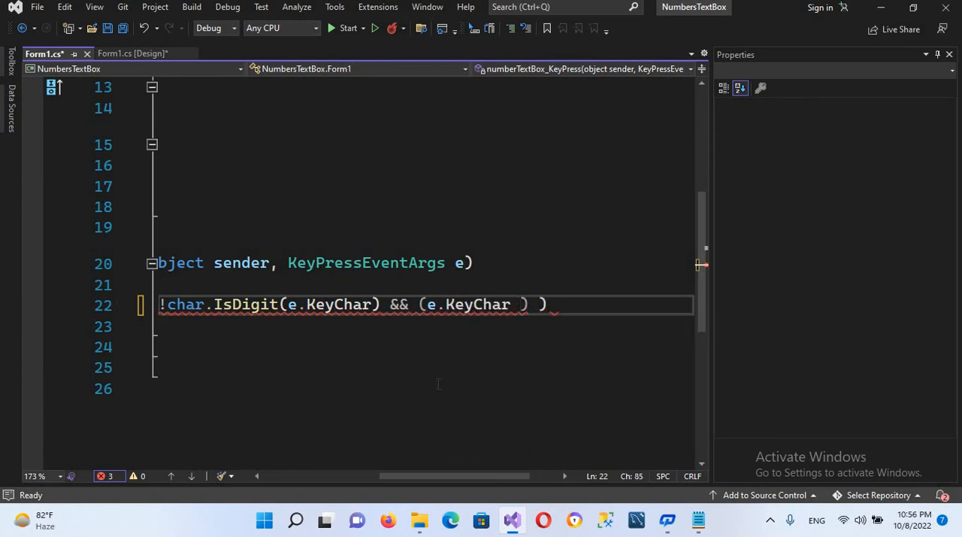
text(!=)
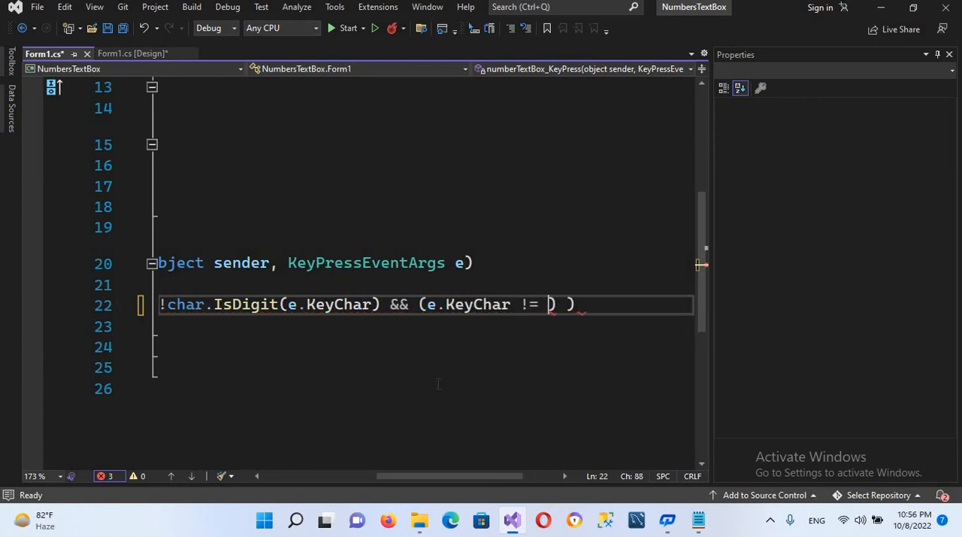
text(')
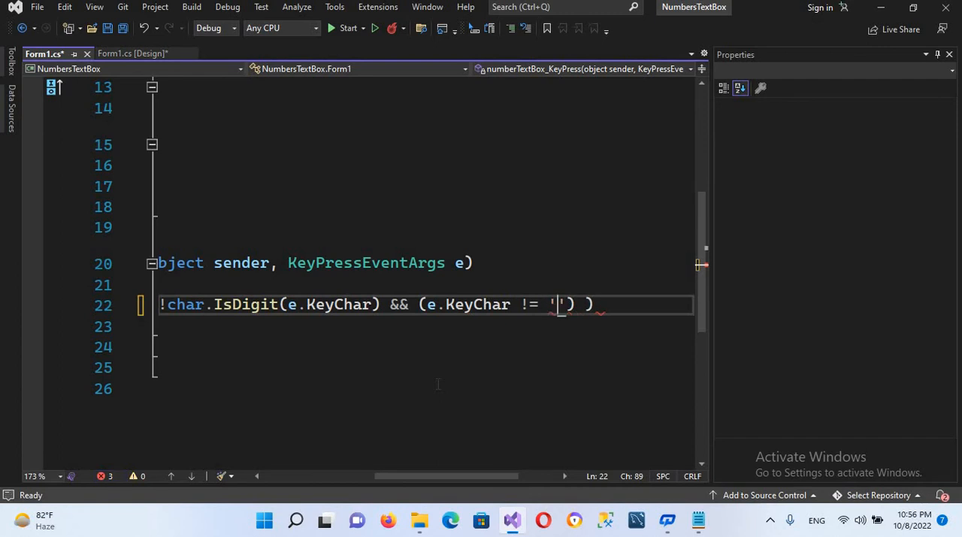
text(.IsDigit)
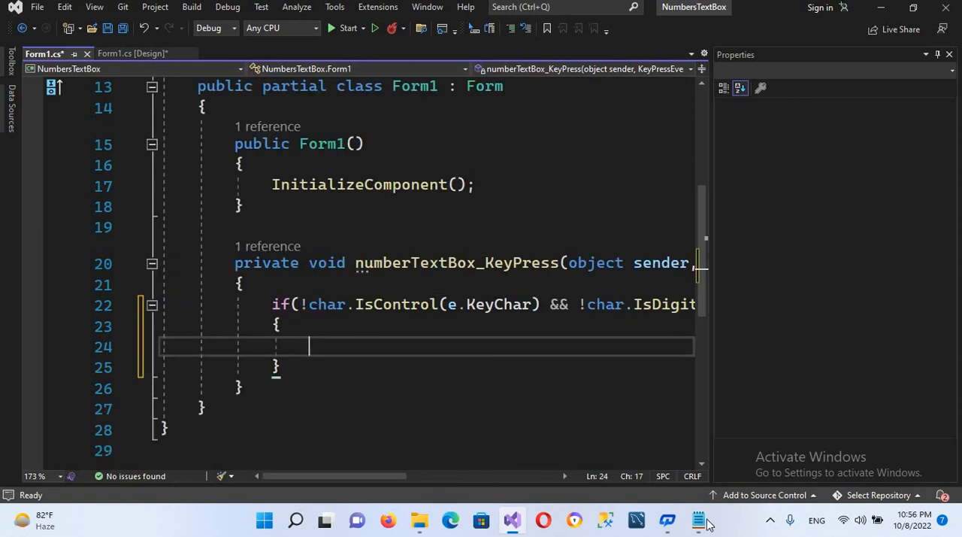
Step: Set e.Handled = true inside the if block and start the next if
text(e)
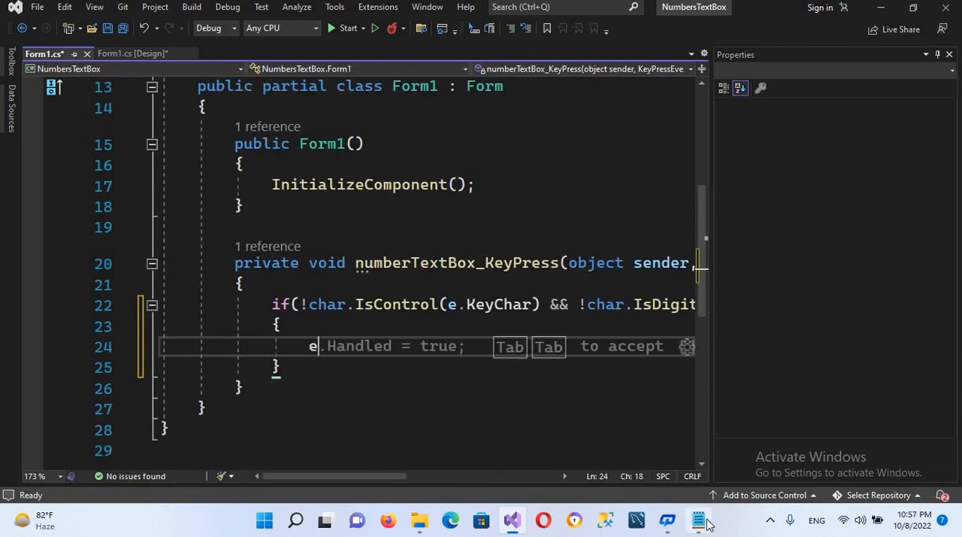
text(.Handled)
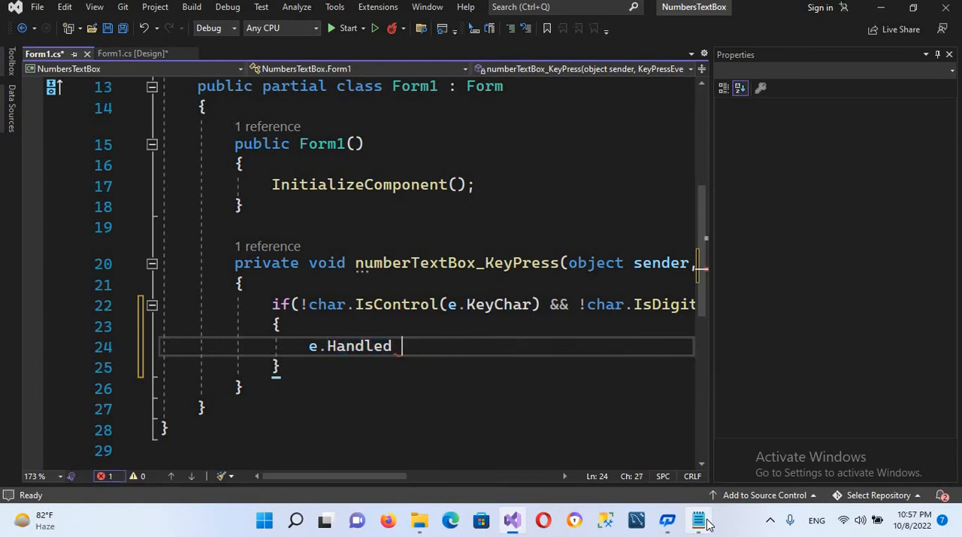
text(= true;)
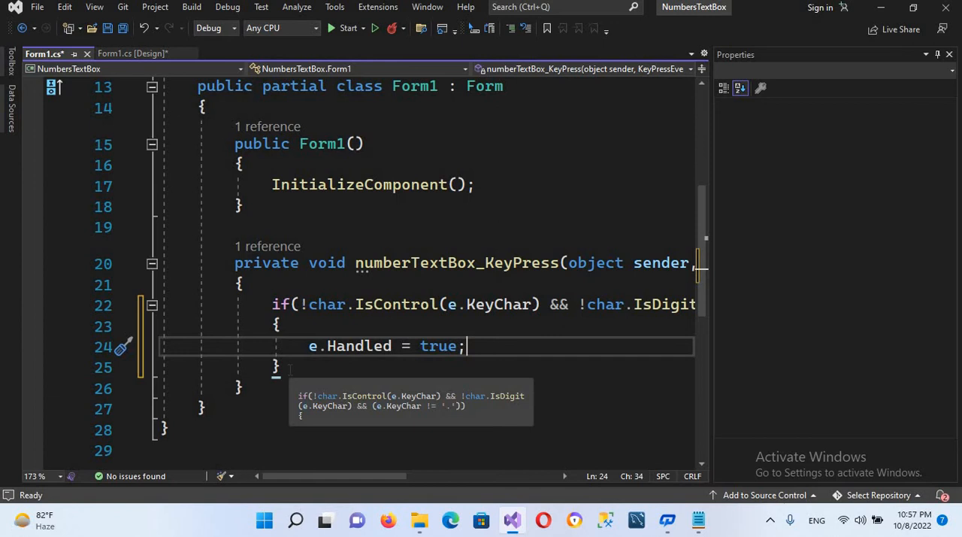
text(i)
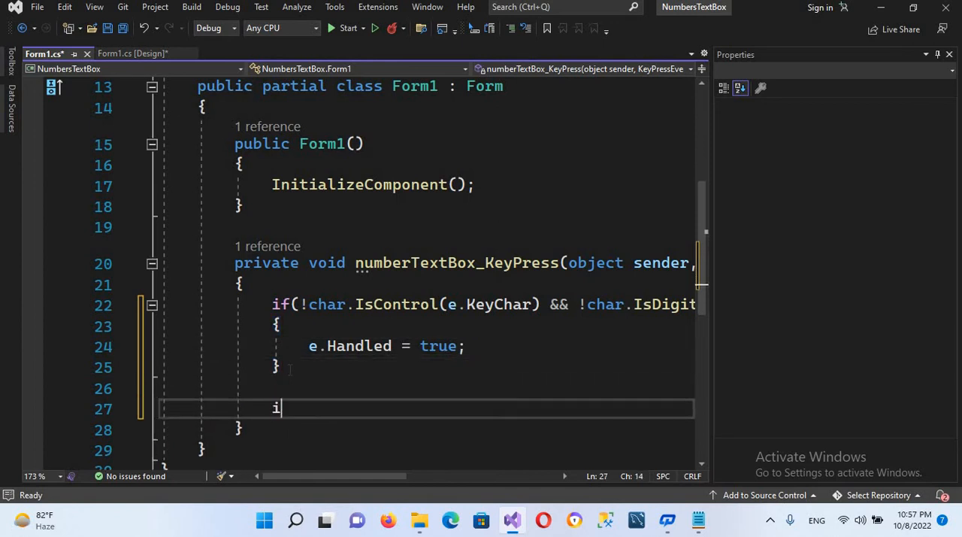
Step: Write the second if's first check (e.KeyChar == '.')
text(f(()))
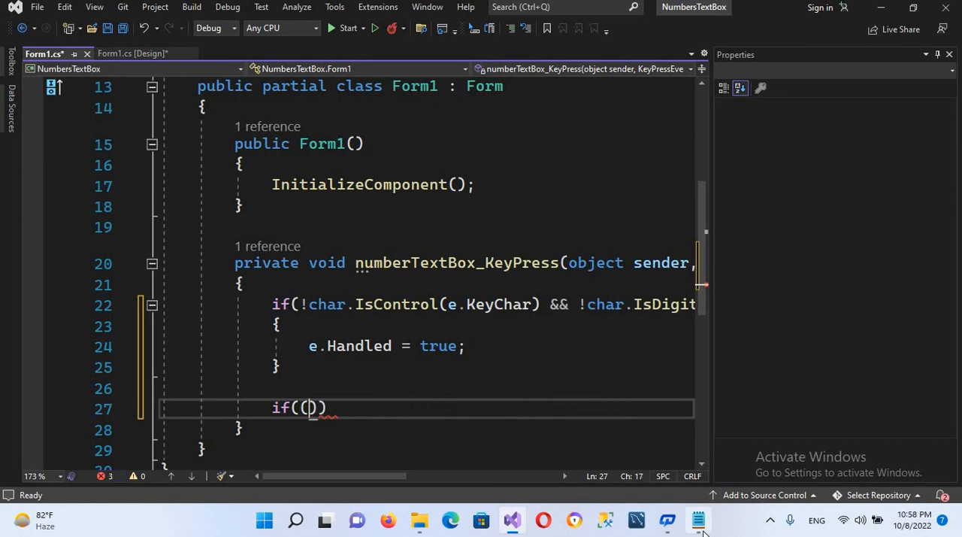
text(e.KeyChar)
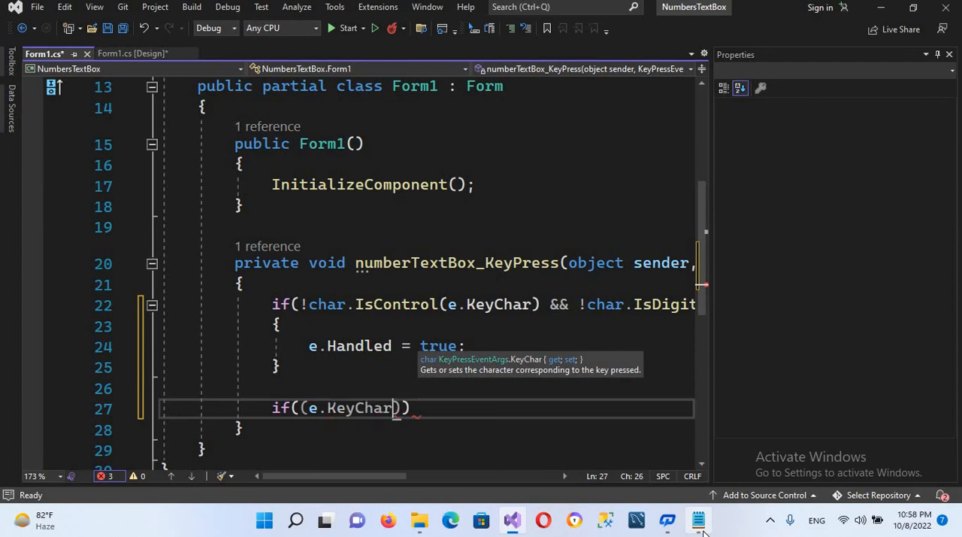
text(==)
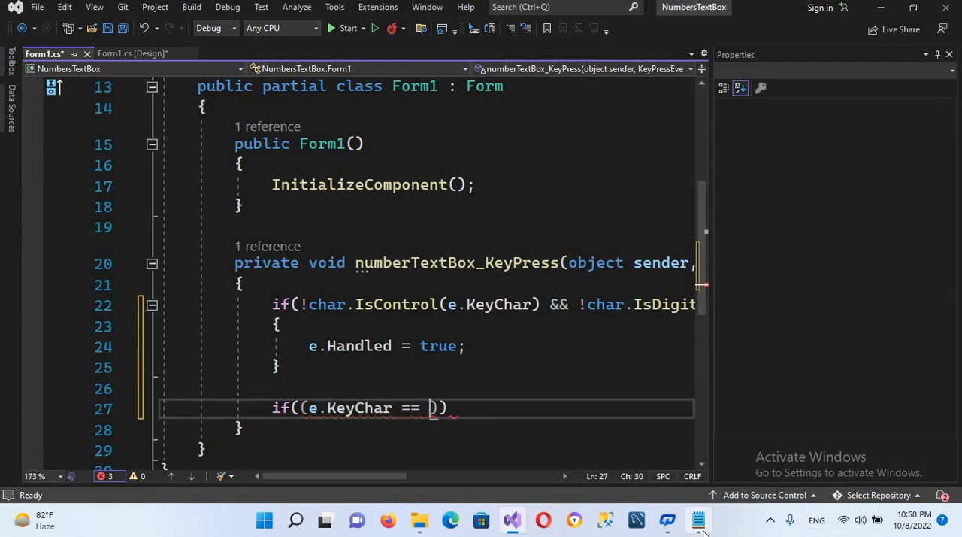
text('')
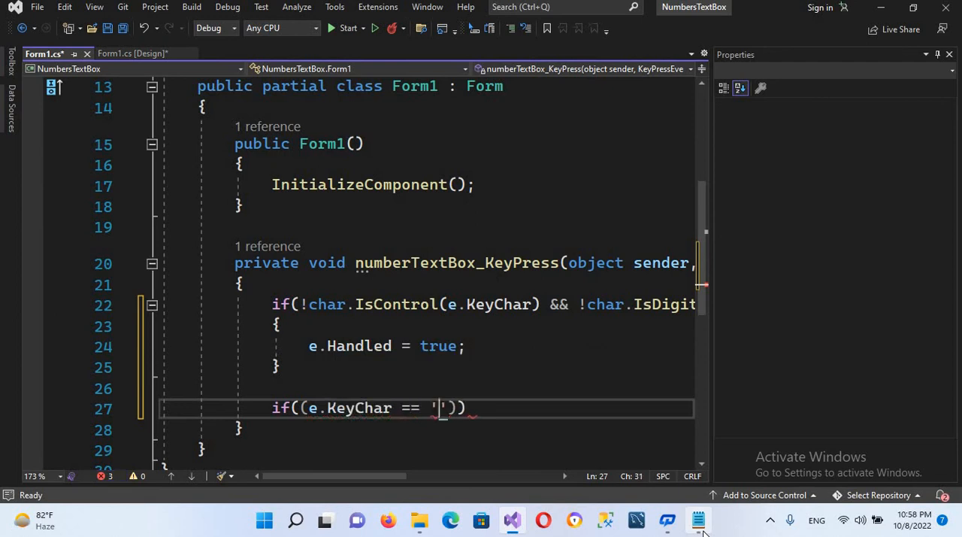
text(.)
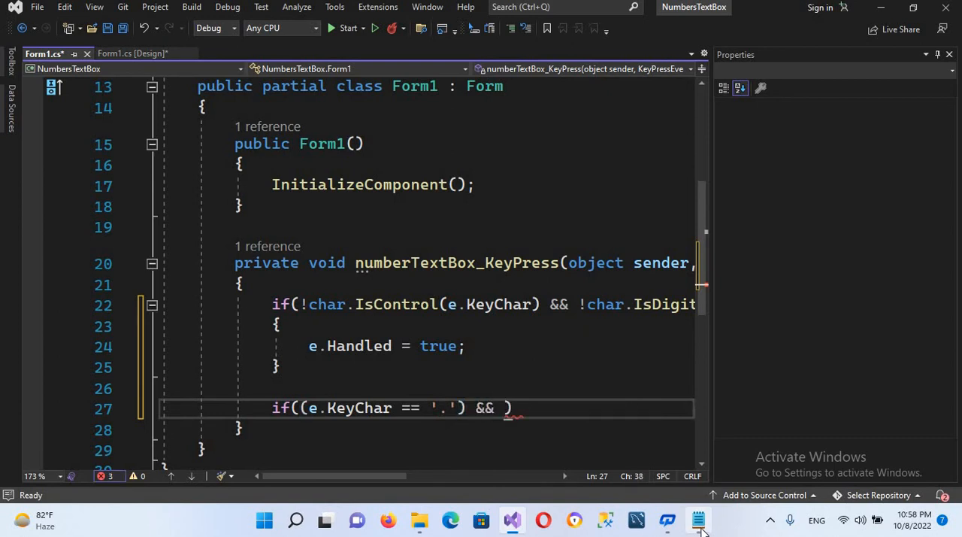
Step: Complete it with && ((sender as TextBox).Text.IndexOf('.') > -1), closing the Properties pane
text(()
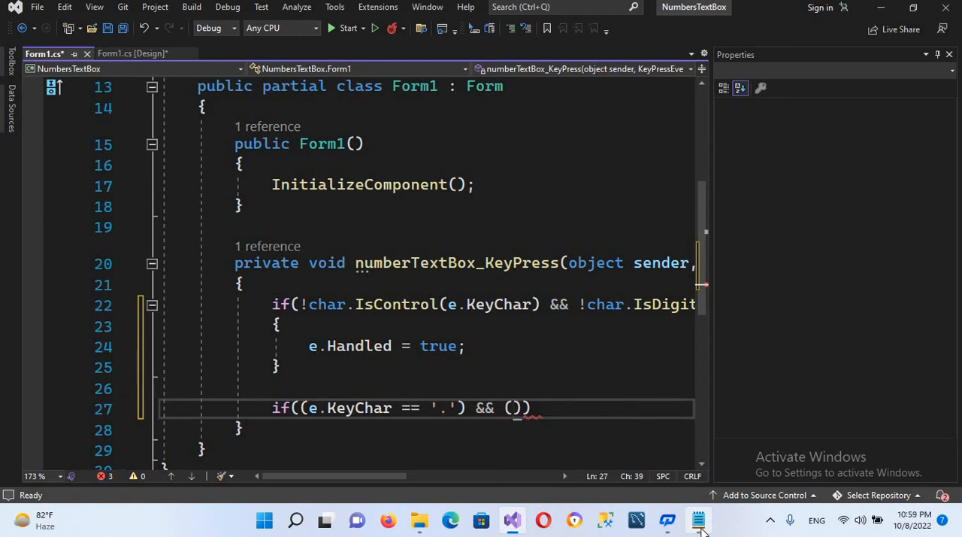
text(()
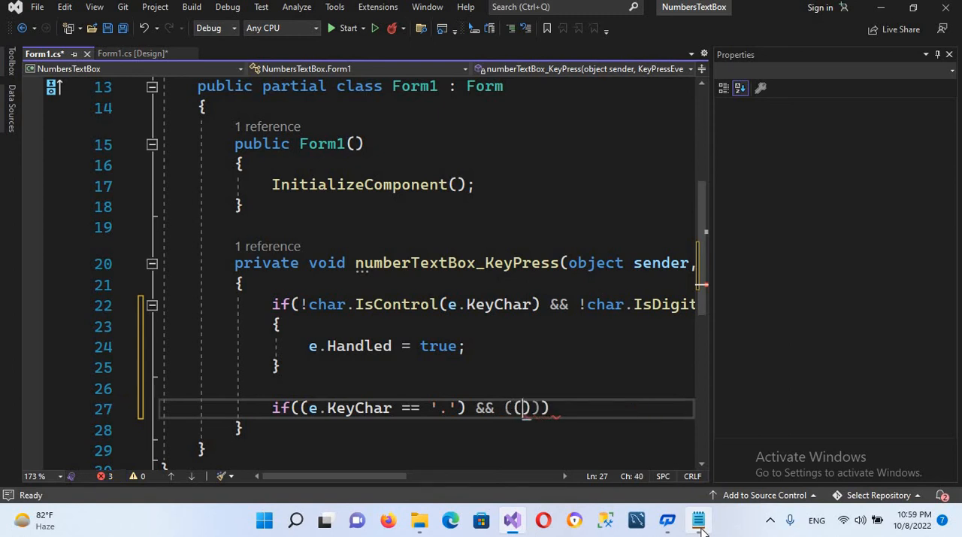
text(s)
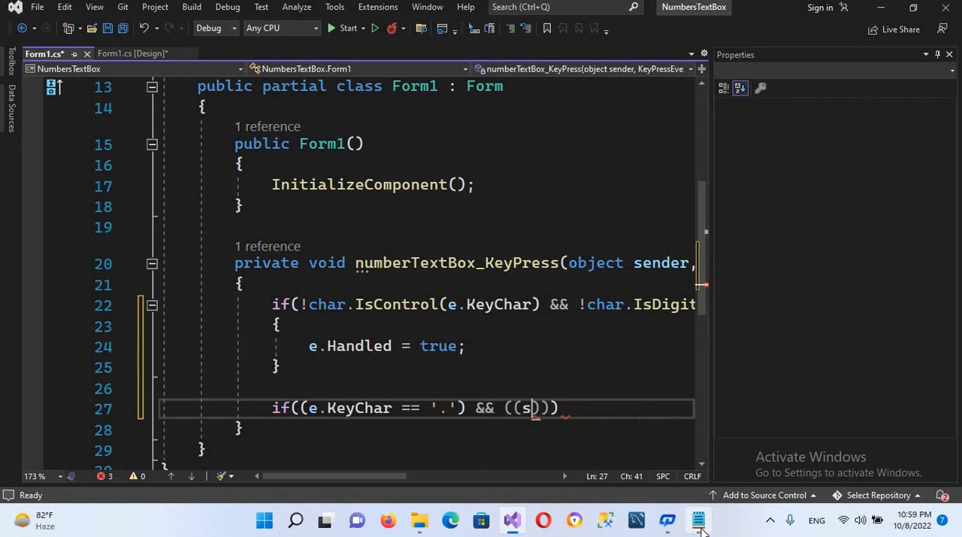
text(ender)
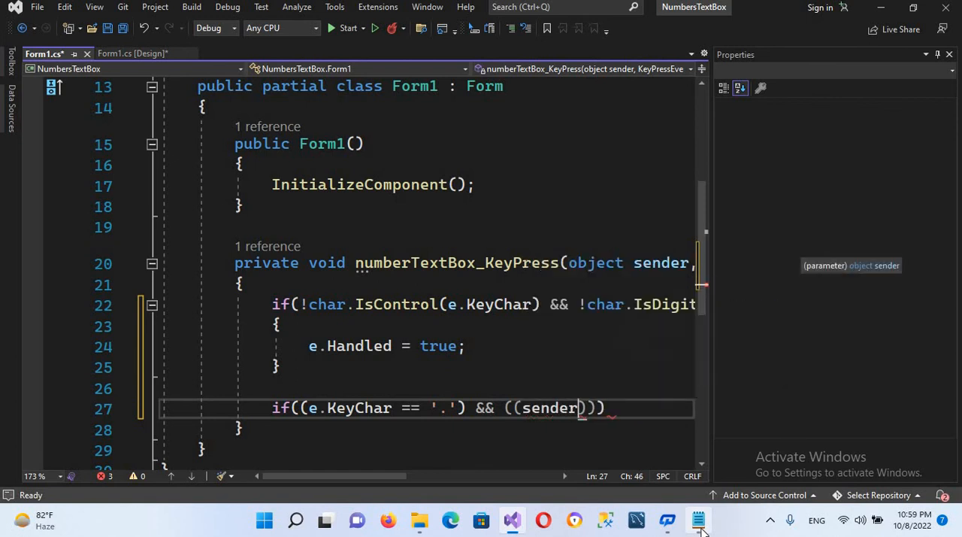
text(as TextBox)
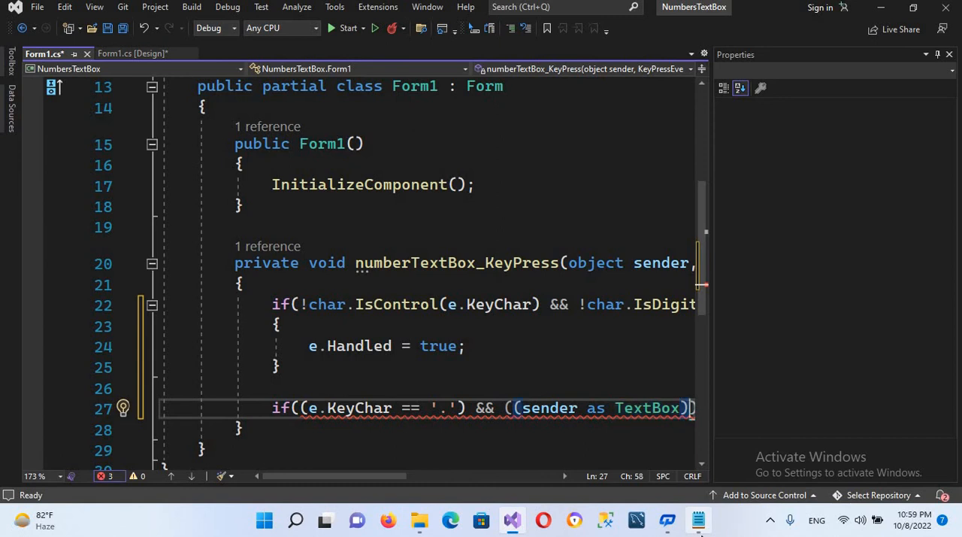
text(.)
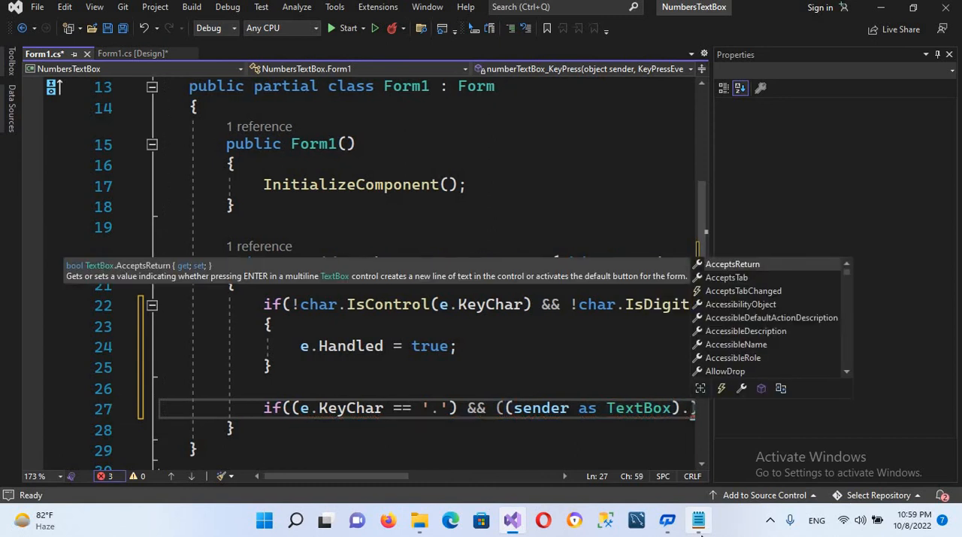
text(te)
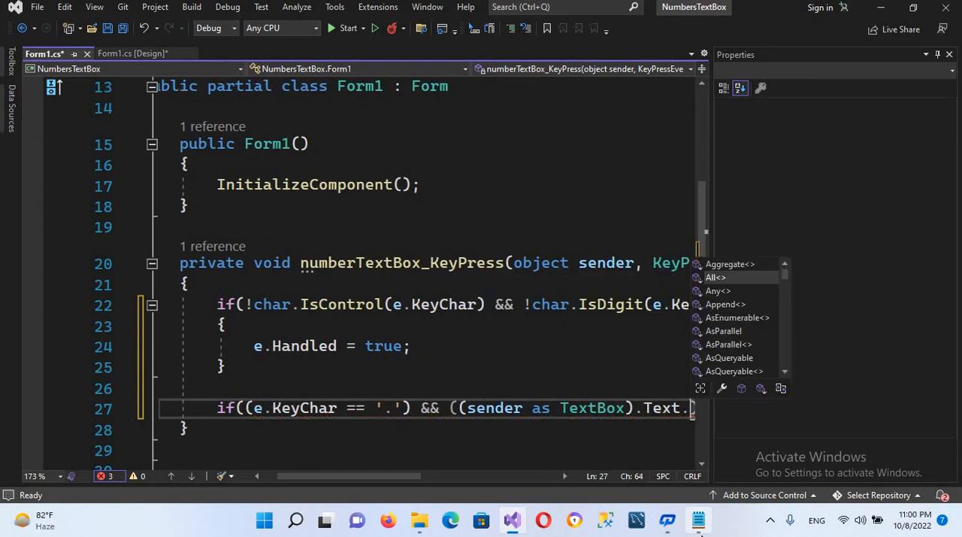
text(inde)
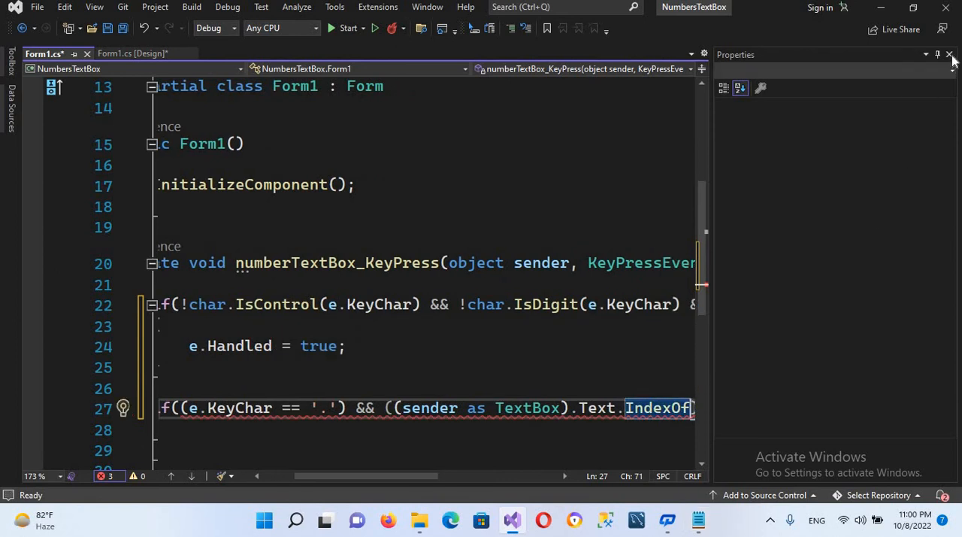
click(951, 54)
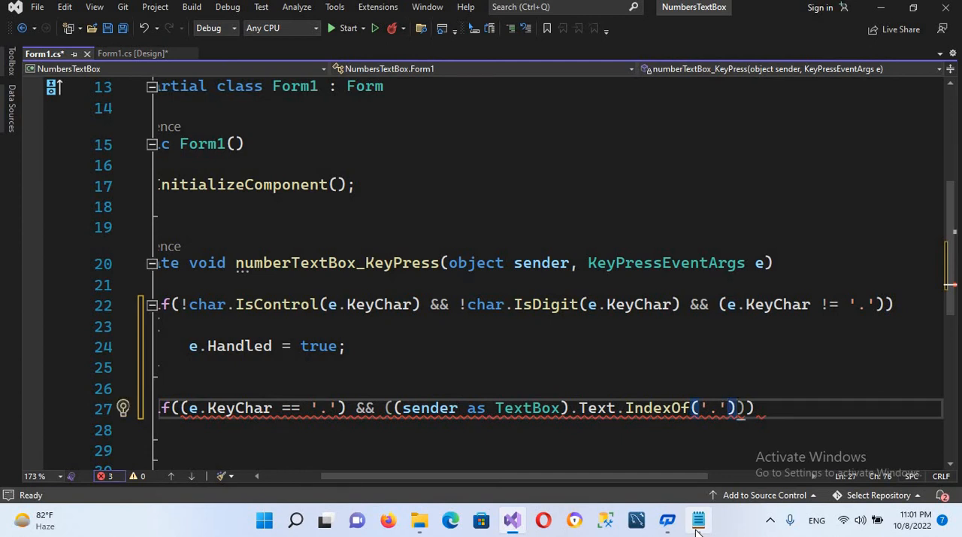
text(>=-1)
click(550, 430)
text({)
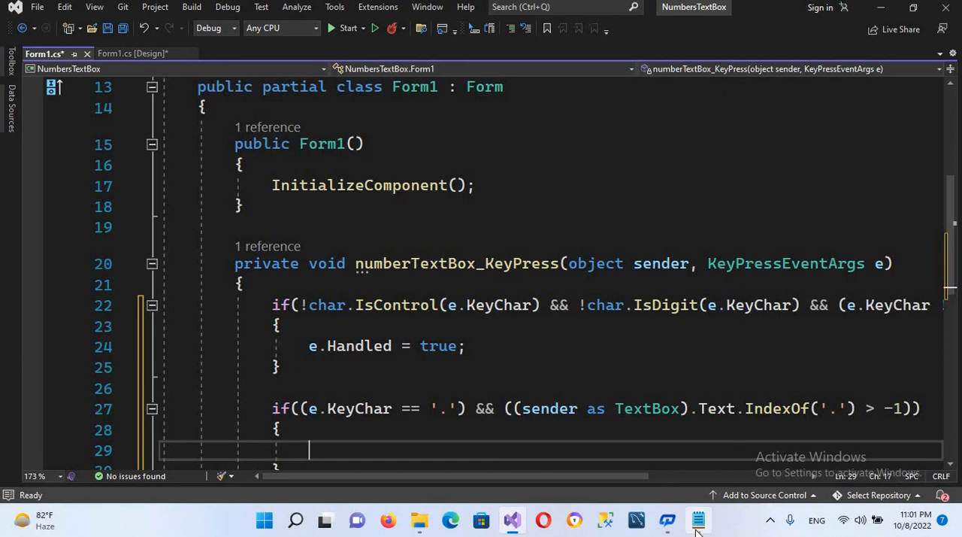
Step: Set e.Handled = true inside the second if and review the finished handler
text(e.Handled)
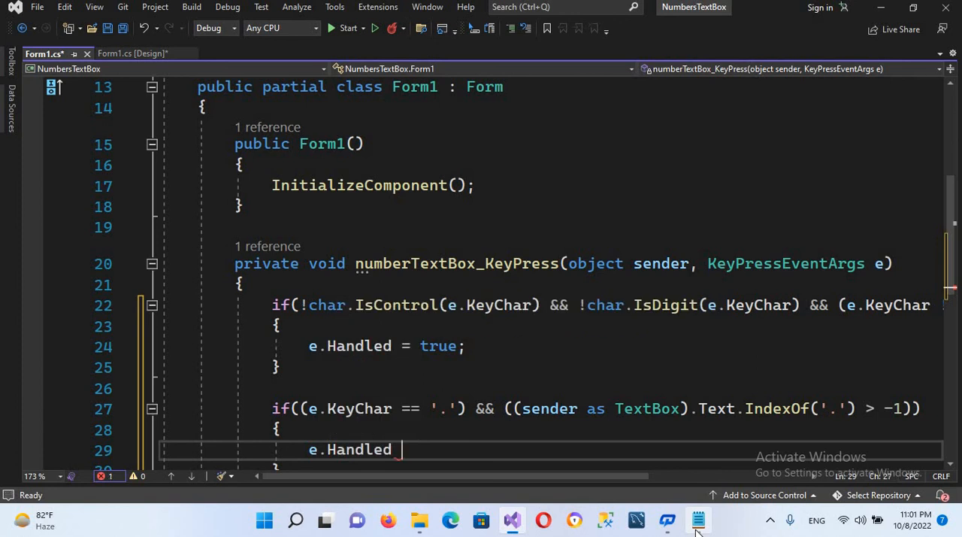
text(=)
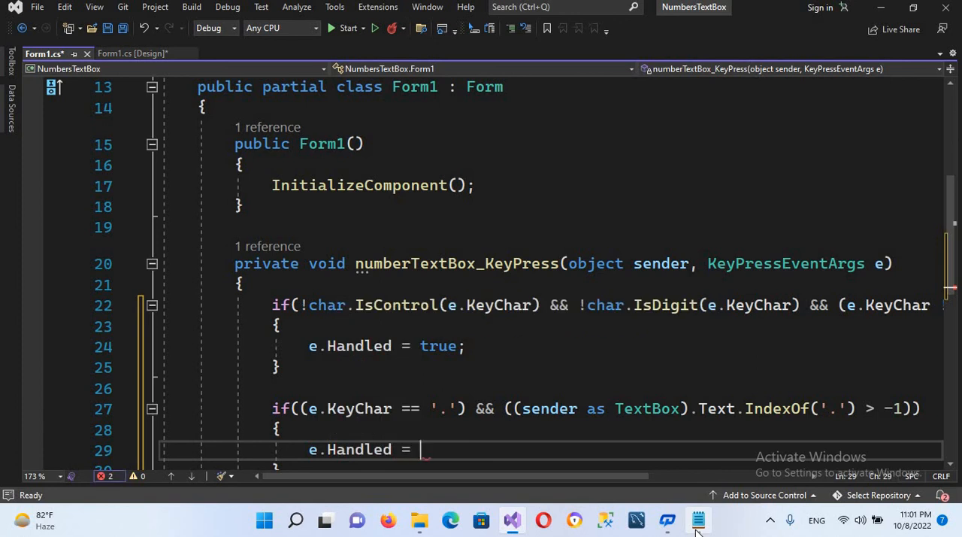
text(true;)
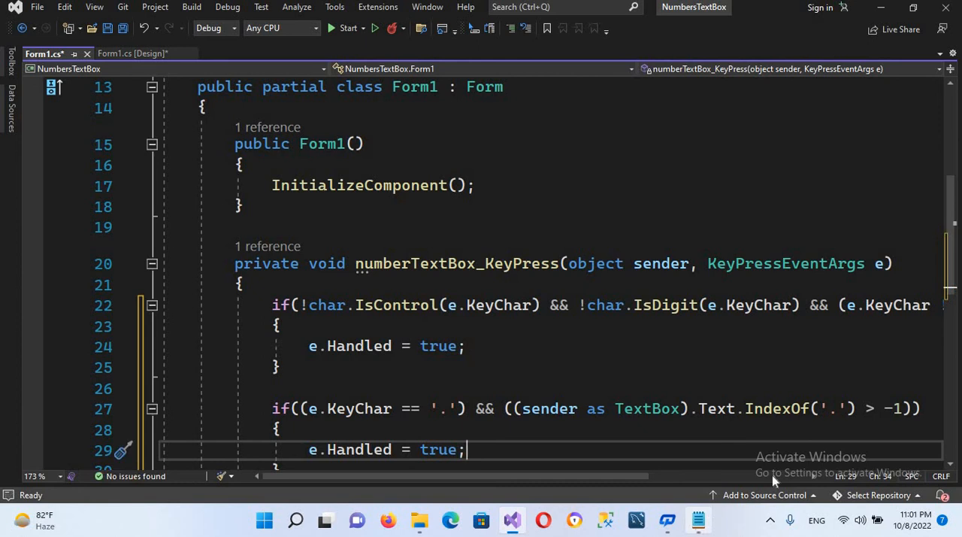
scroll(up, 3)
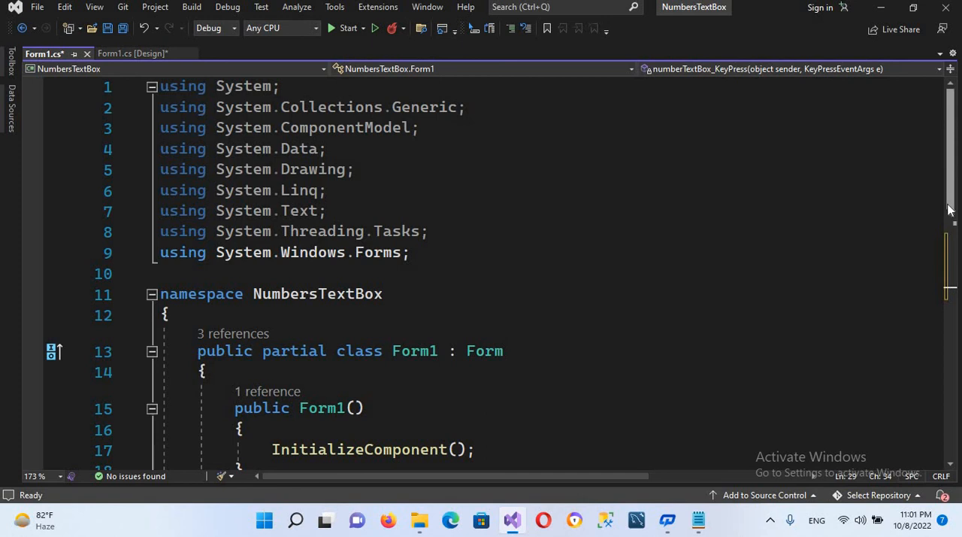
scroll(down, 3)
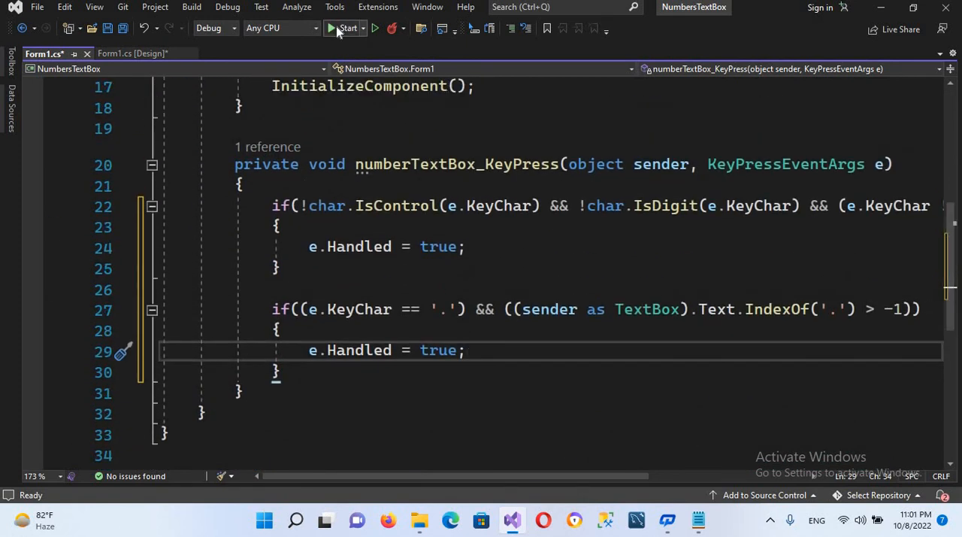
Step: Build and run NumbersTextBox in Debug mode from the Start button
click(343, 27)
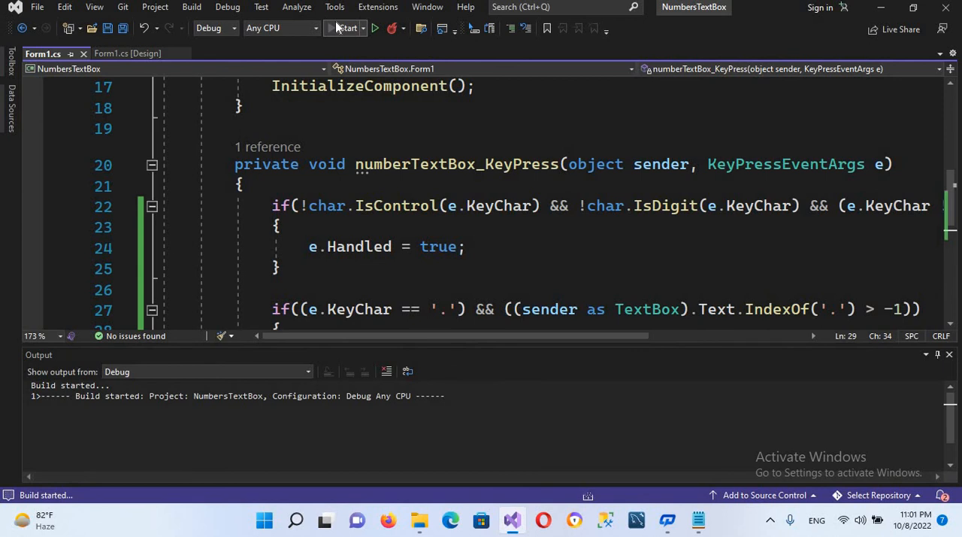
click(344, 27)
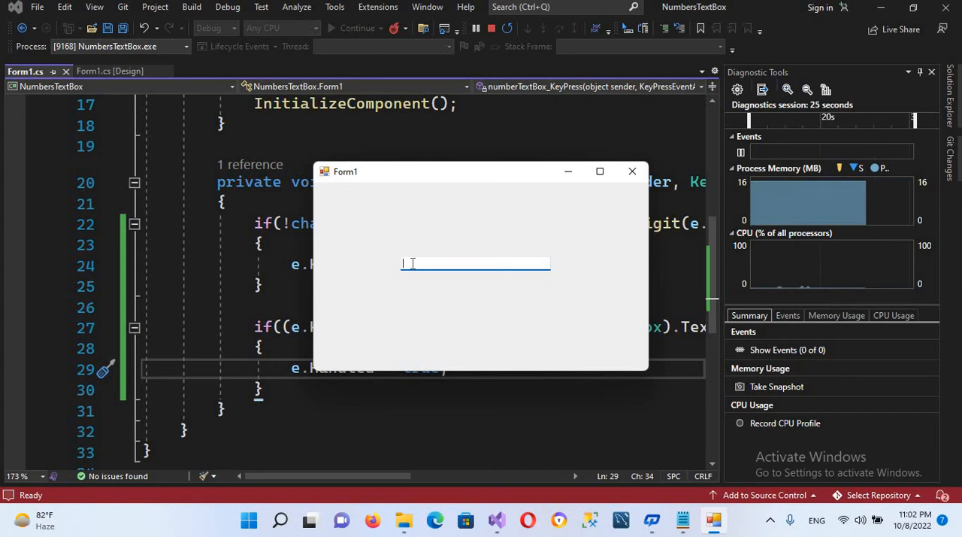
Step: Type 123456789999.4567654433 into the running form to verify only digits and one period pass
text(1234)
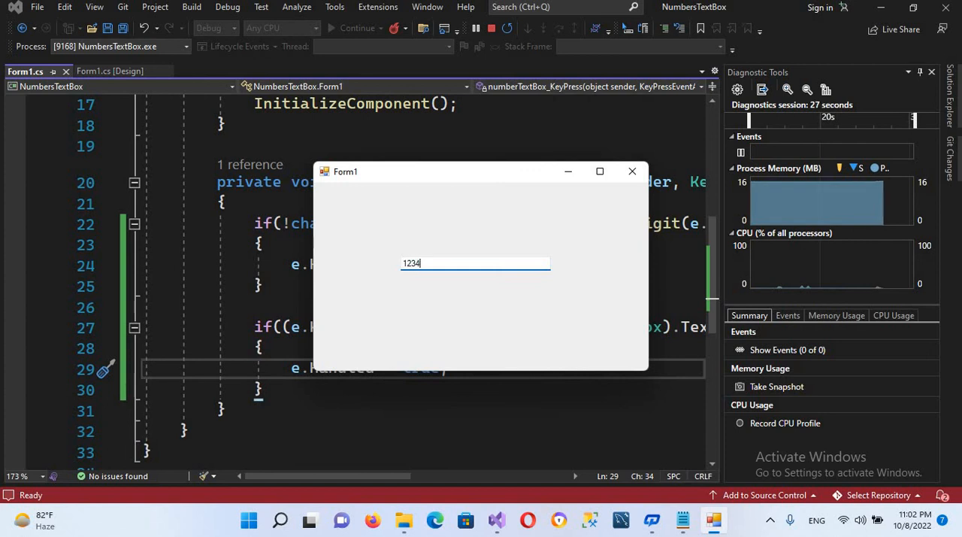
text(56788999)
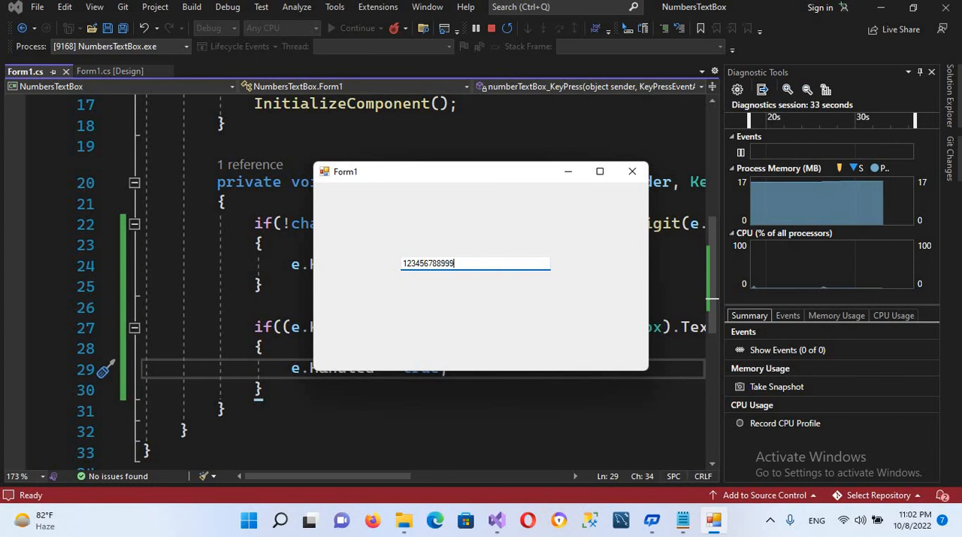
text(.)
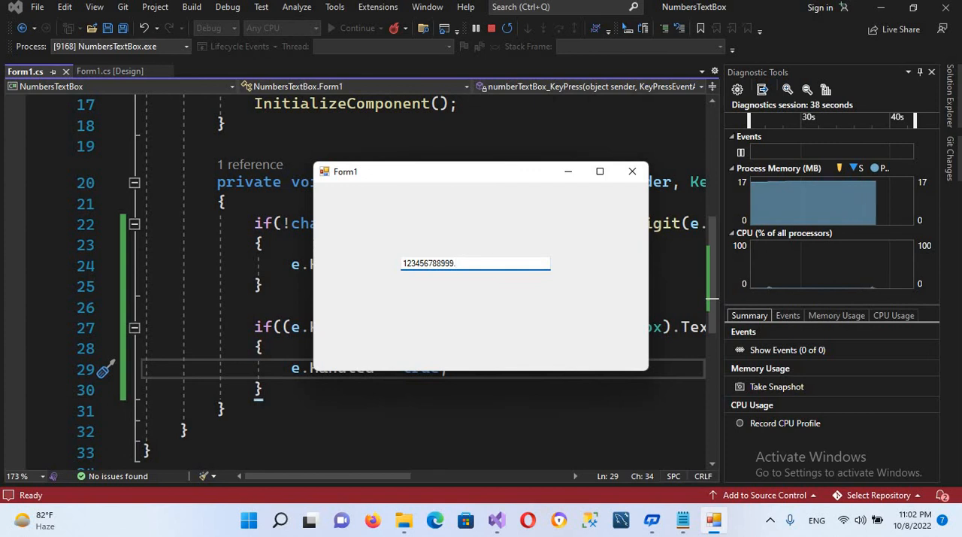
text(4567654)
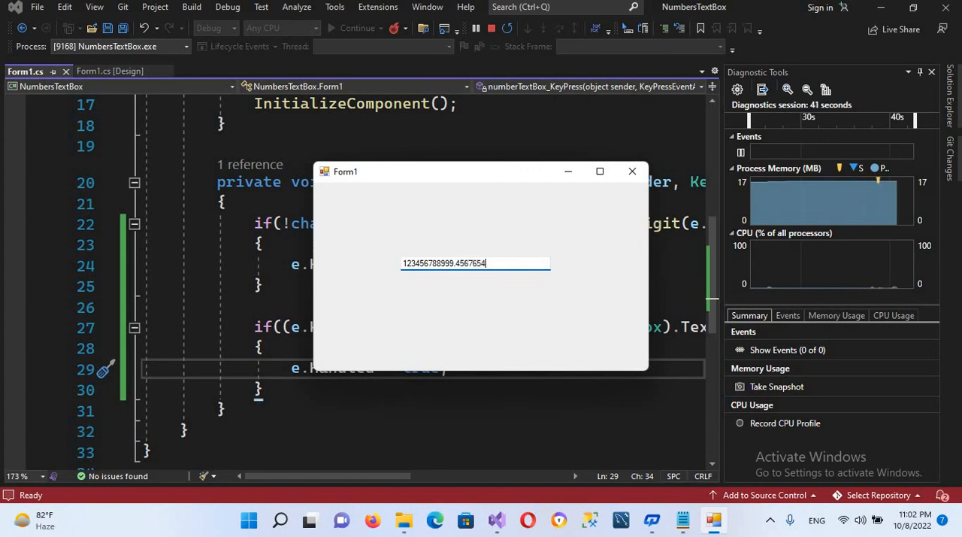
text(433)
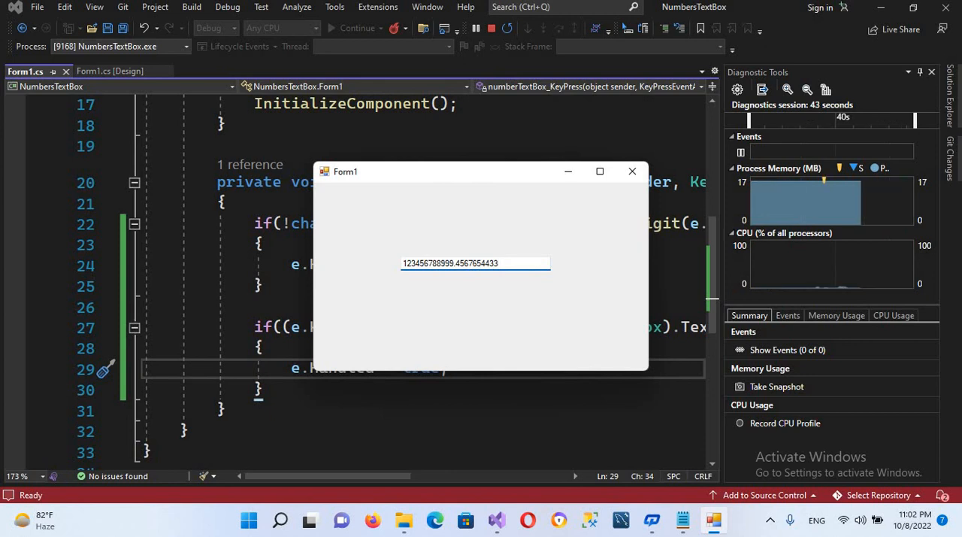